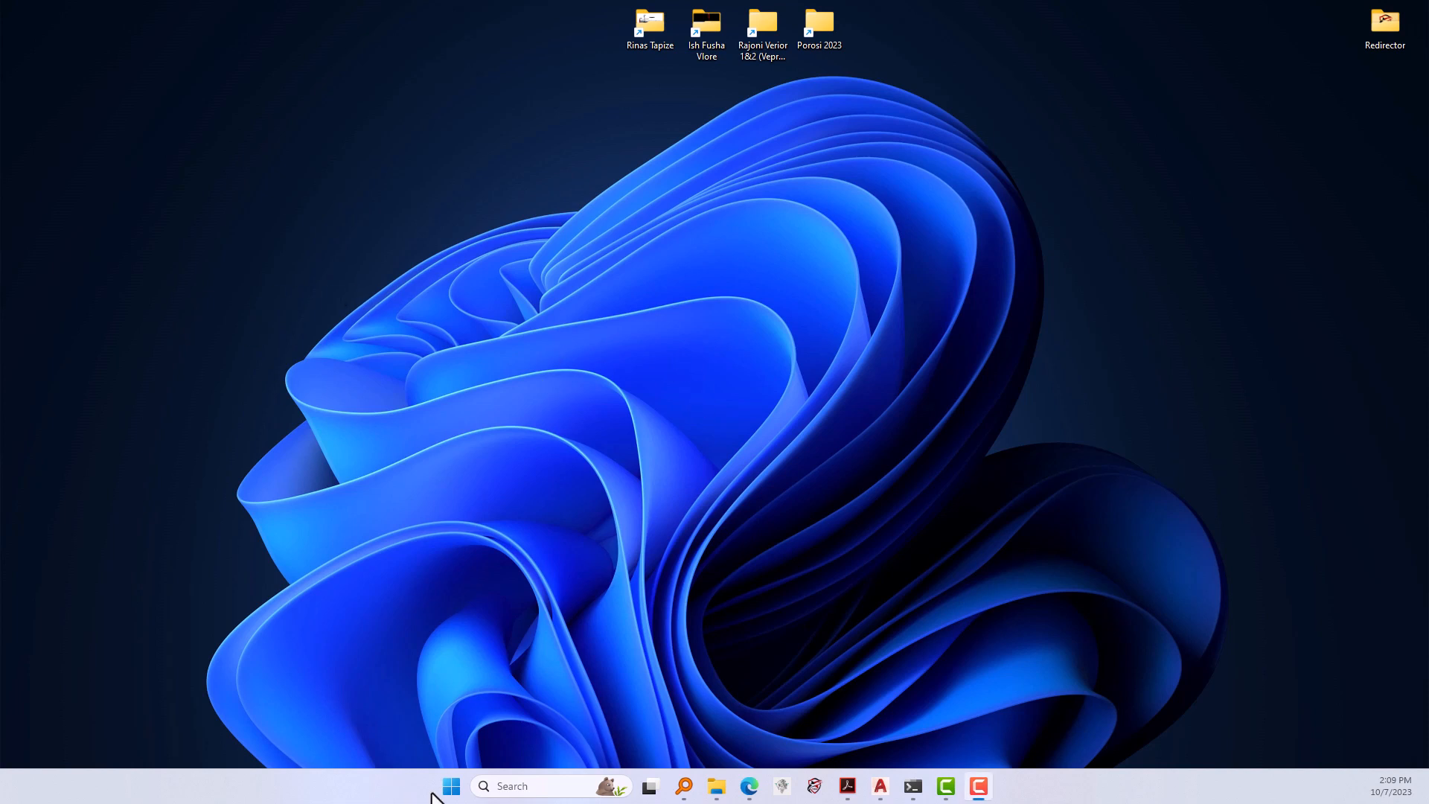
Set Taskbar alignment to Left under Settings > Personalization > Taskbar.
{"action": "left_click", "coordinate": [450, 786]}
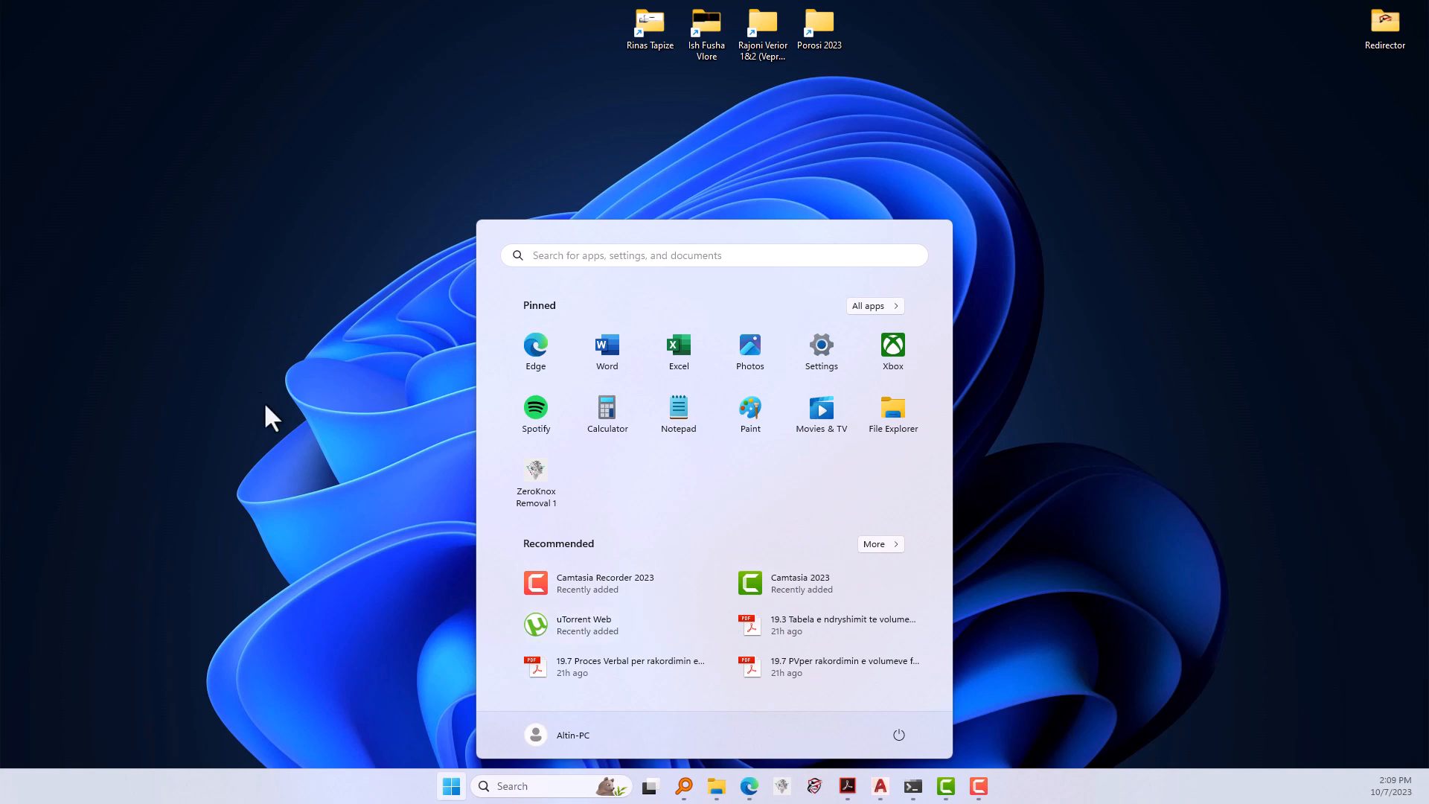
{"action": "left_click", "coordinate": [450, 786]}
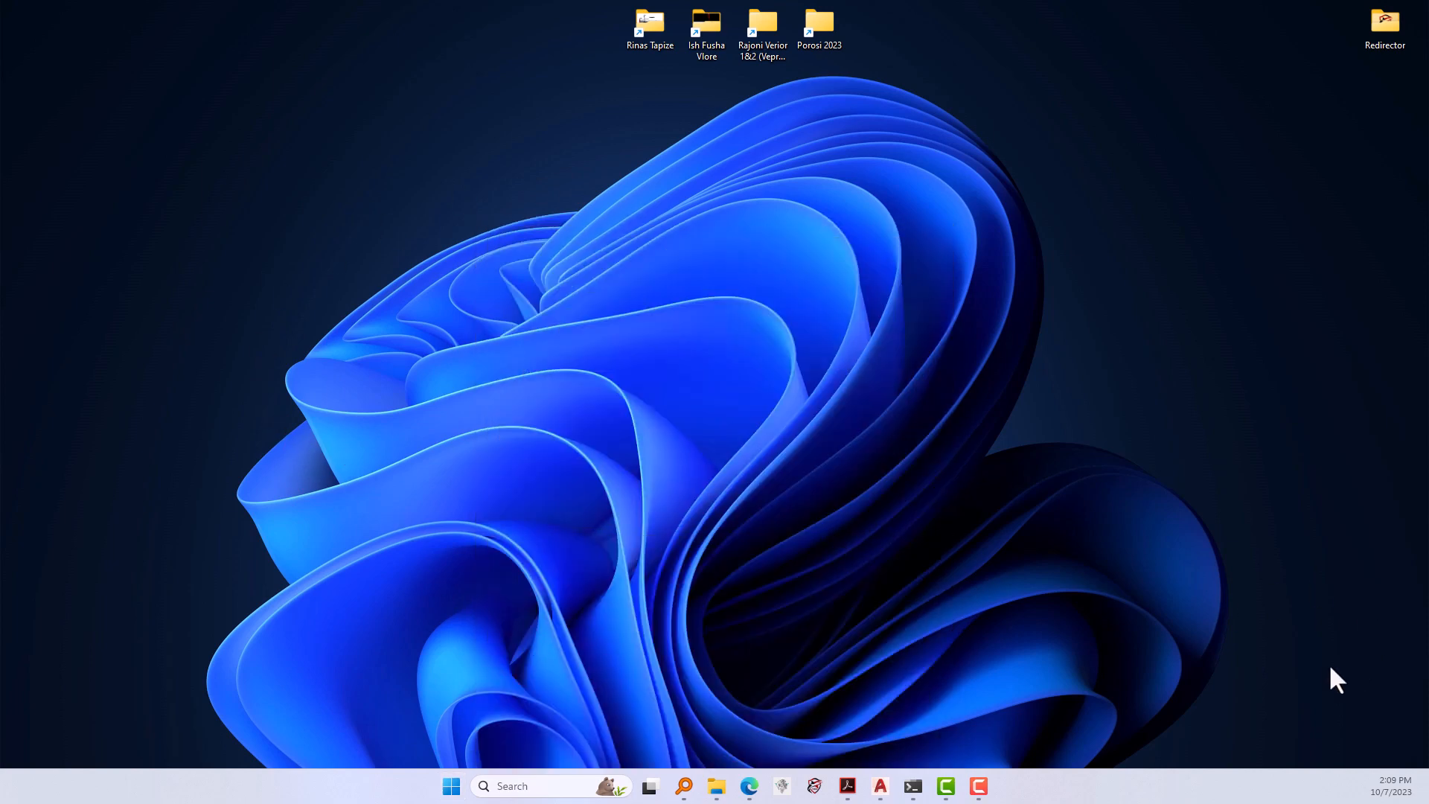
{"action": "right_click", "coordinate": [450, 786]}
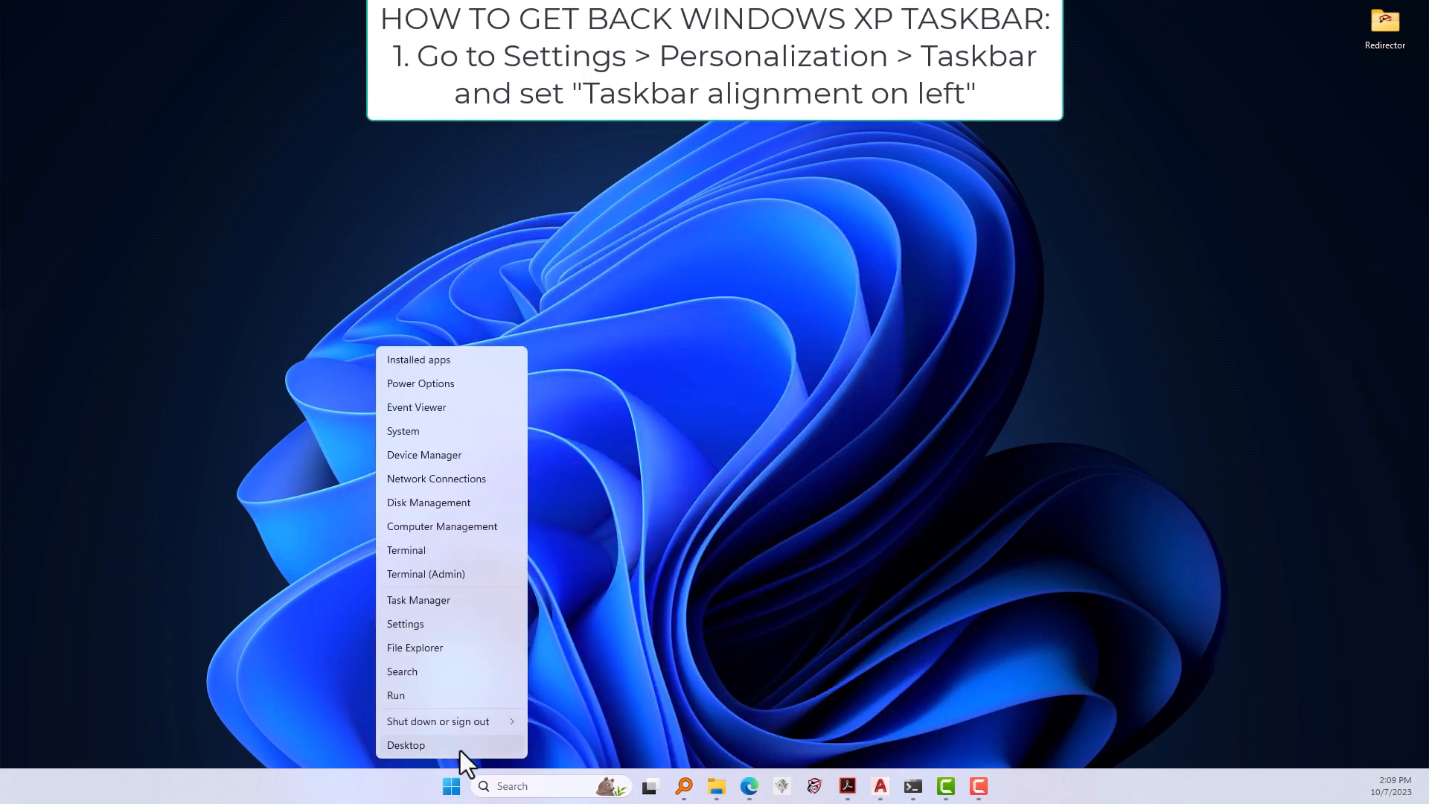
{"action": "mouse_move", "coordinate": [405, 623]}
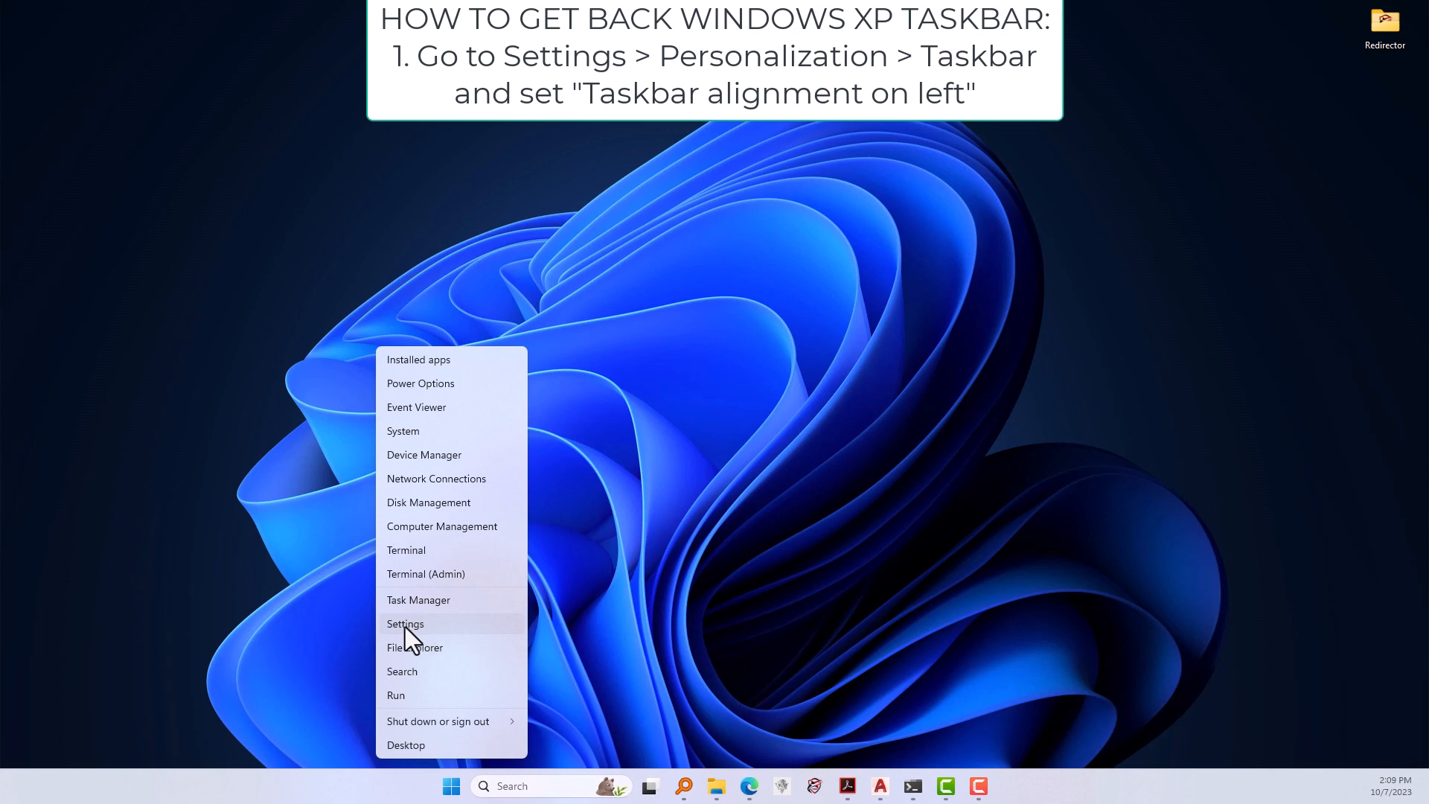
{"action": "left_click", "coordinate": [405, 624]}
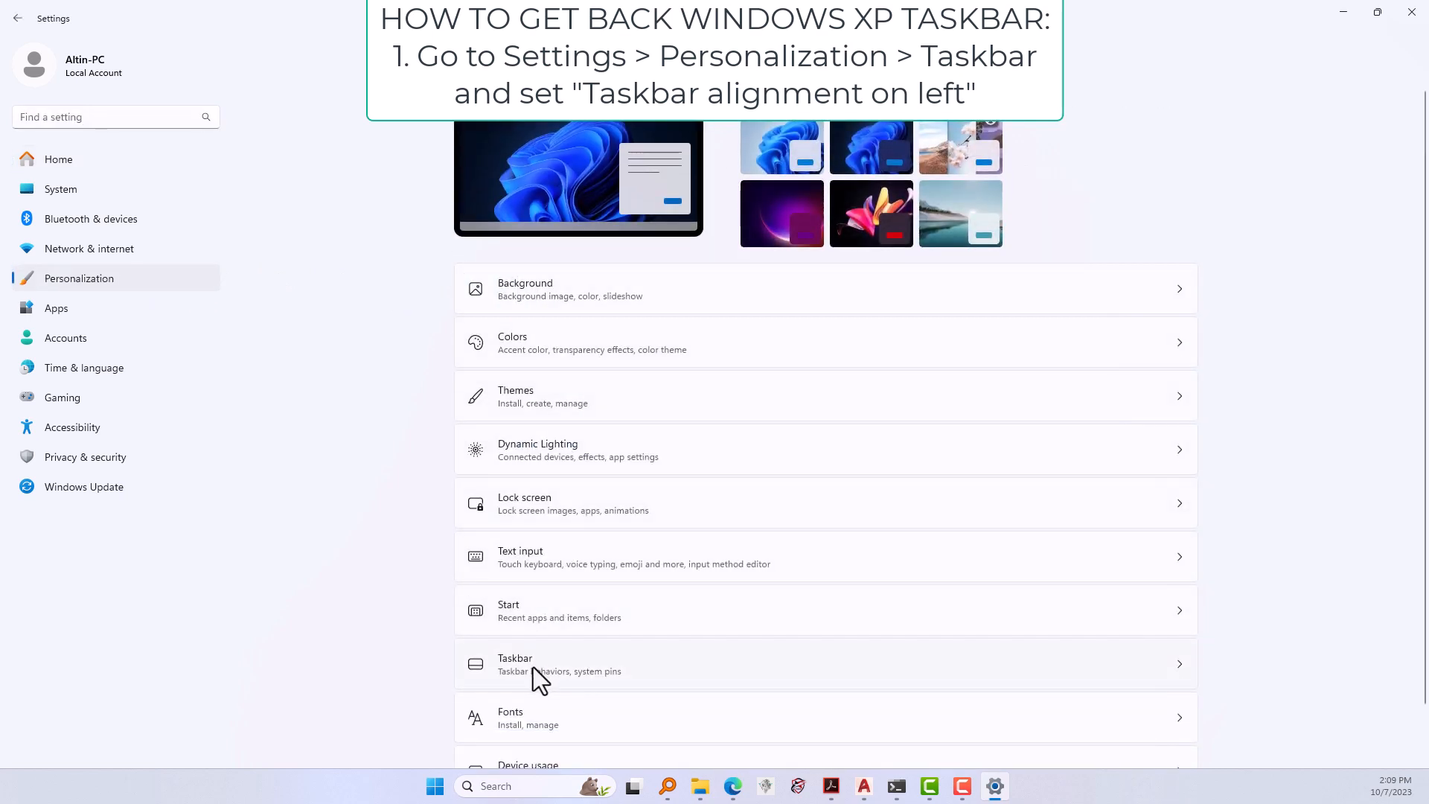
{"action": "left_click", "coordinate": [514, 663]}
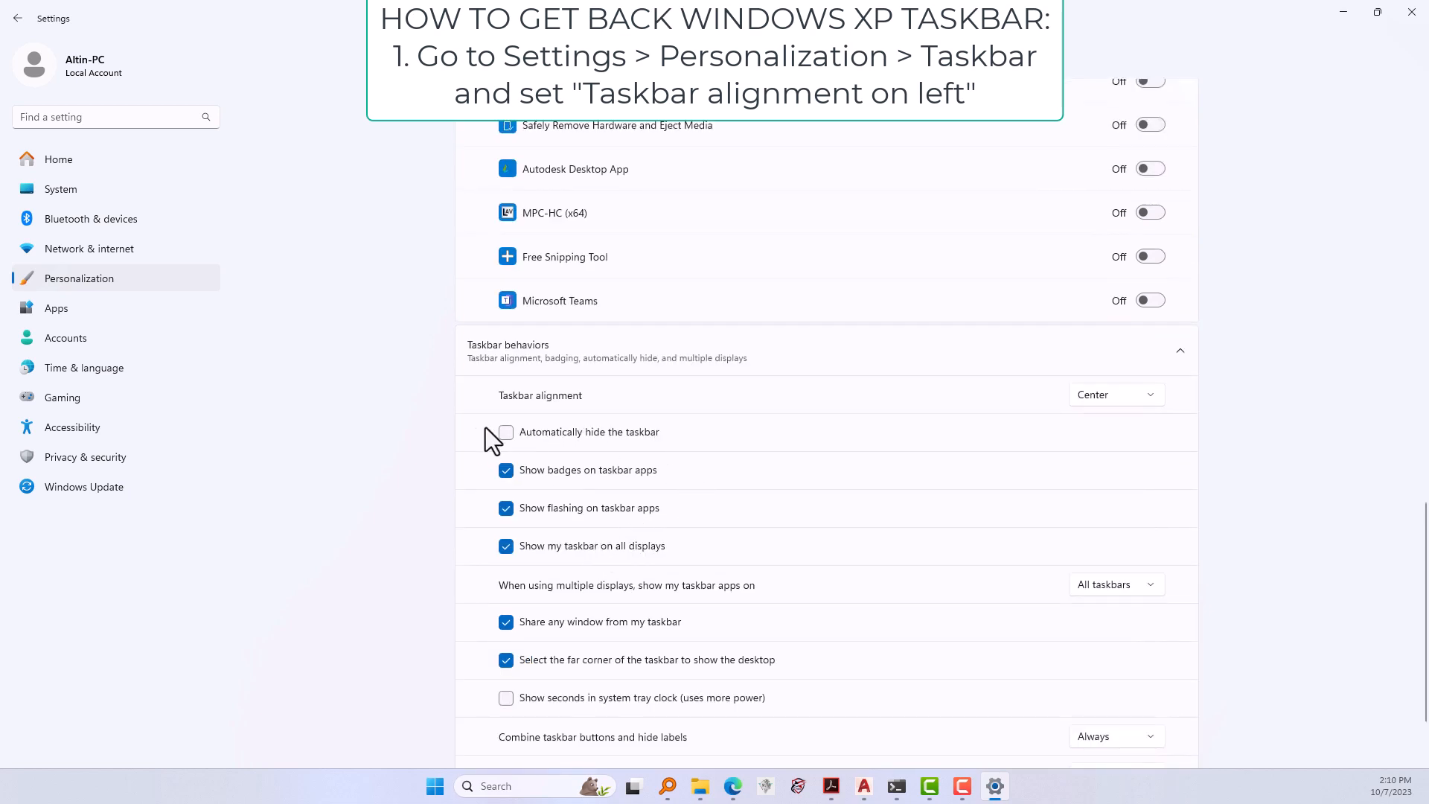
{"action": "mouse_move", "coordinate": [1112, 401]}
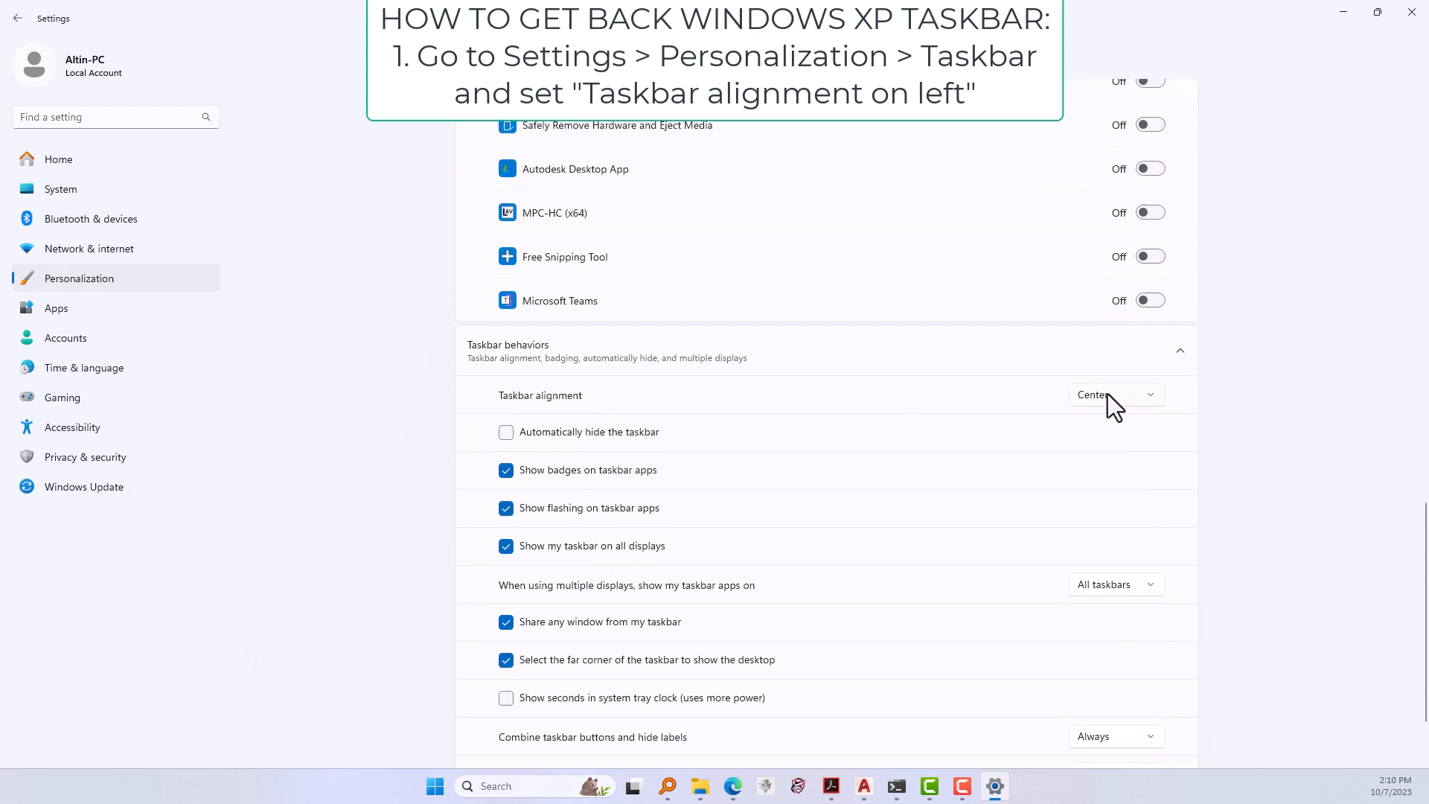
{"action": "left_click", "coordinate": [1115, 394]}
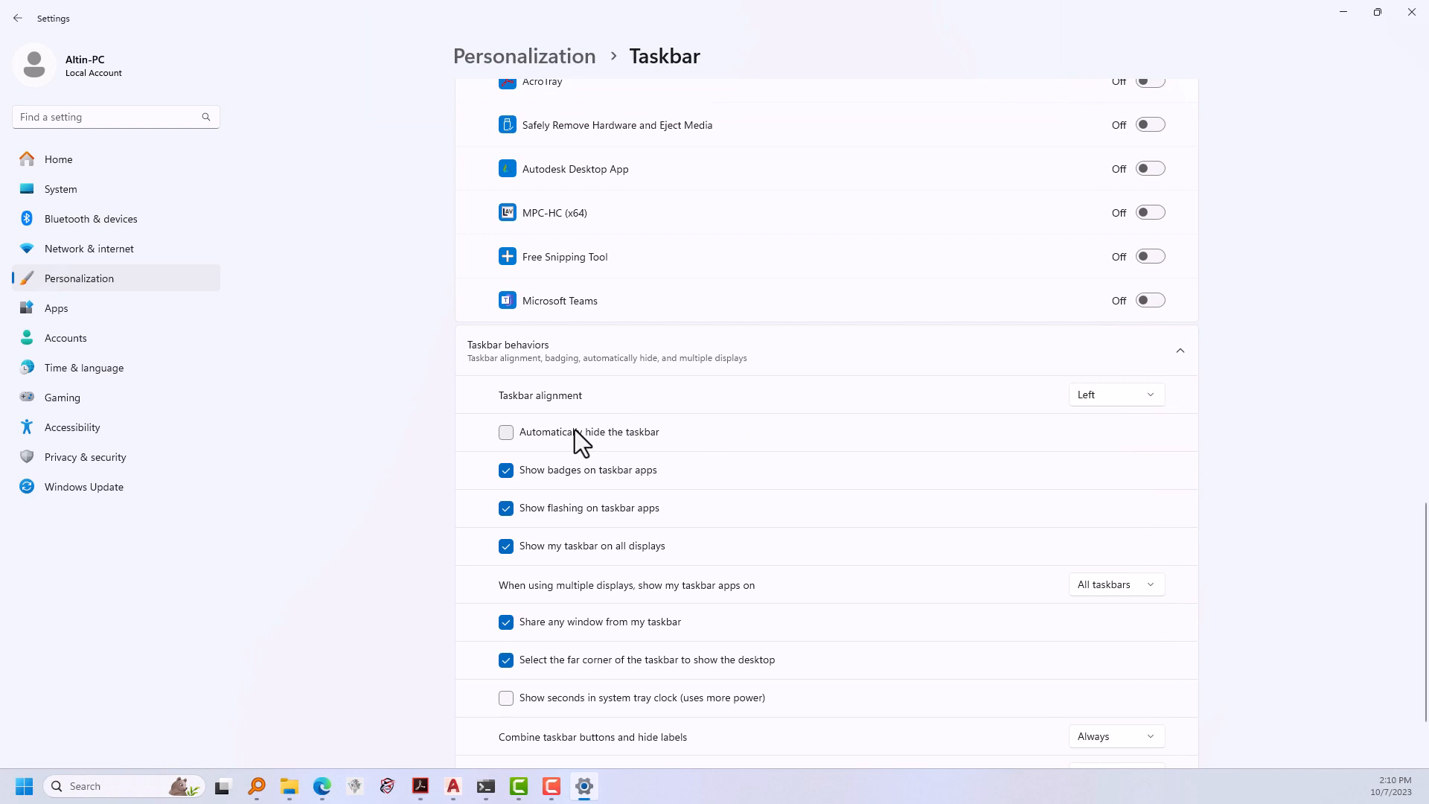
{"action": "mouse_move", "coordinate": [187, 537]}
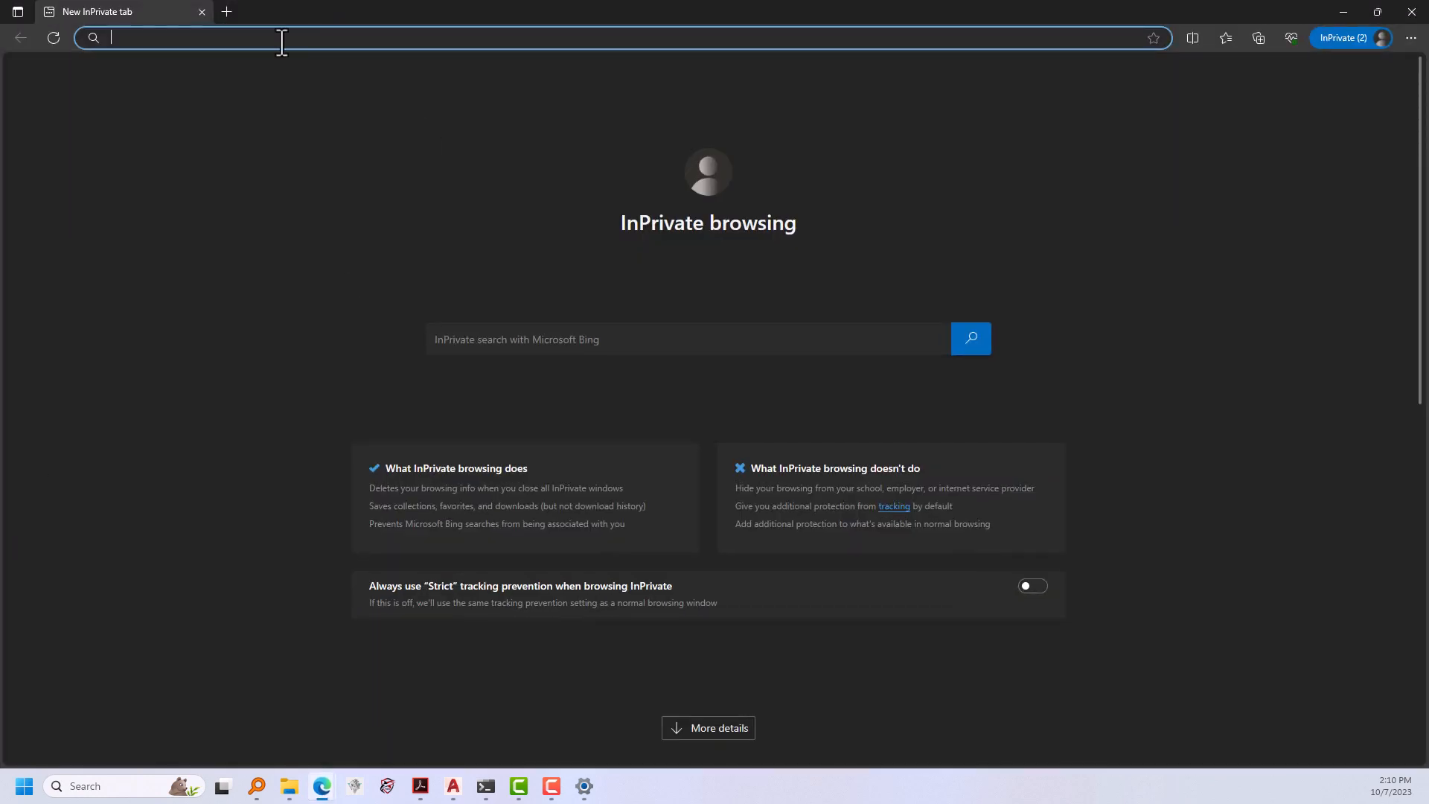
Go to google.com in Edge and search for 'download retrobar'.
{"action": "type", "text": "google.com"}
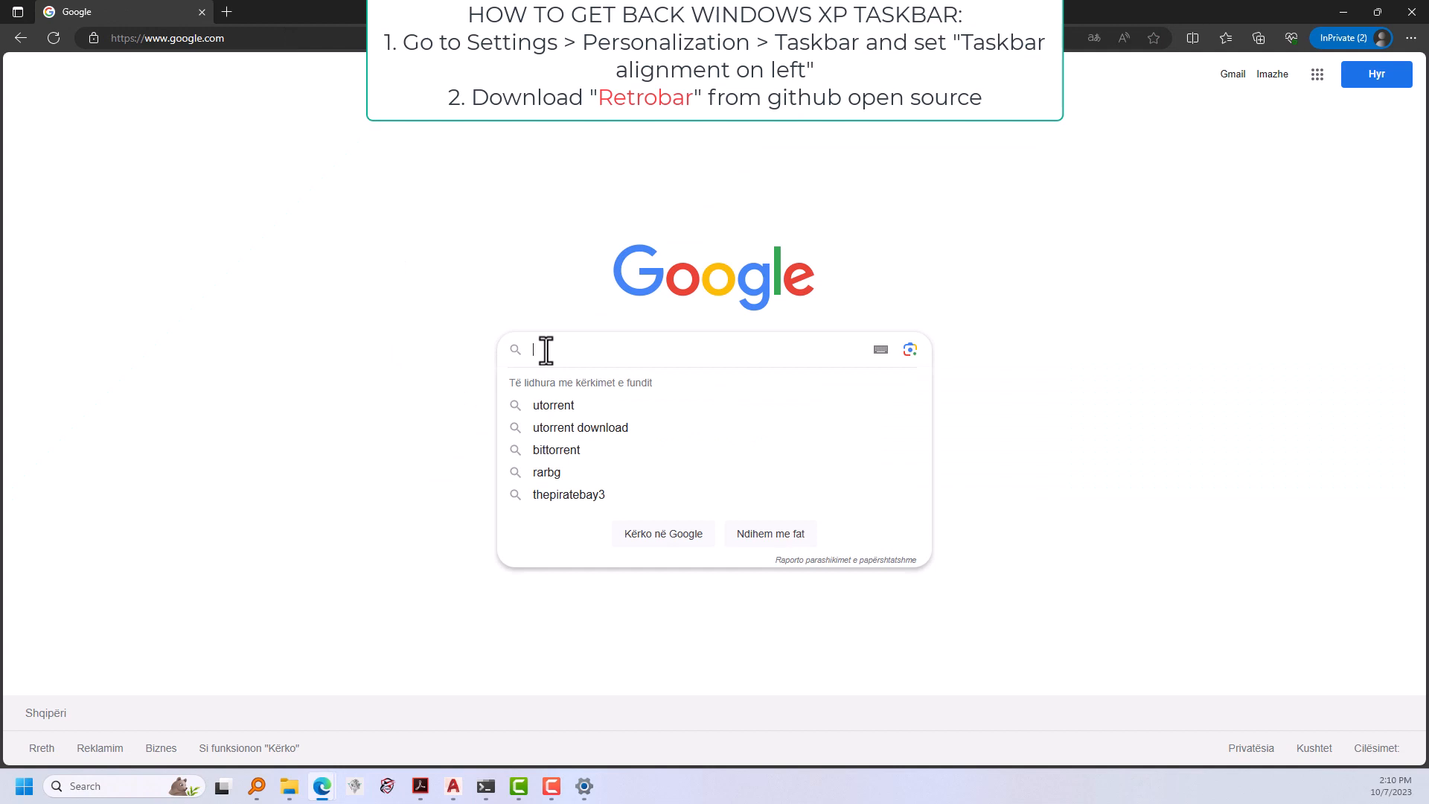
{"action": "type", "text": "download retrobar"}
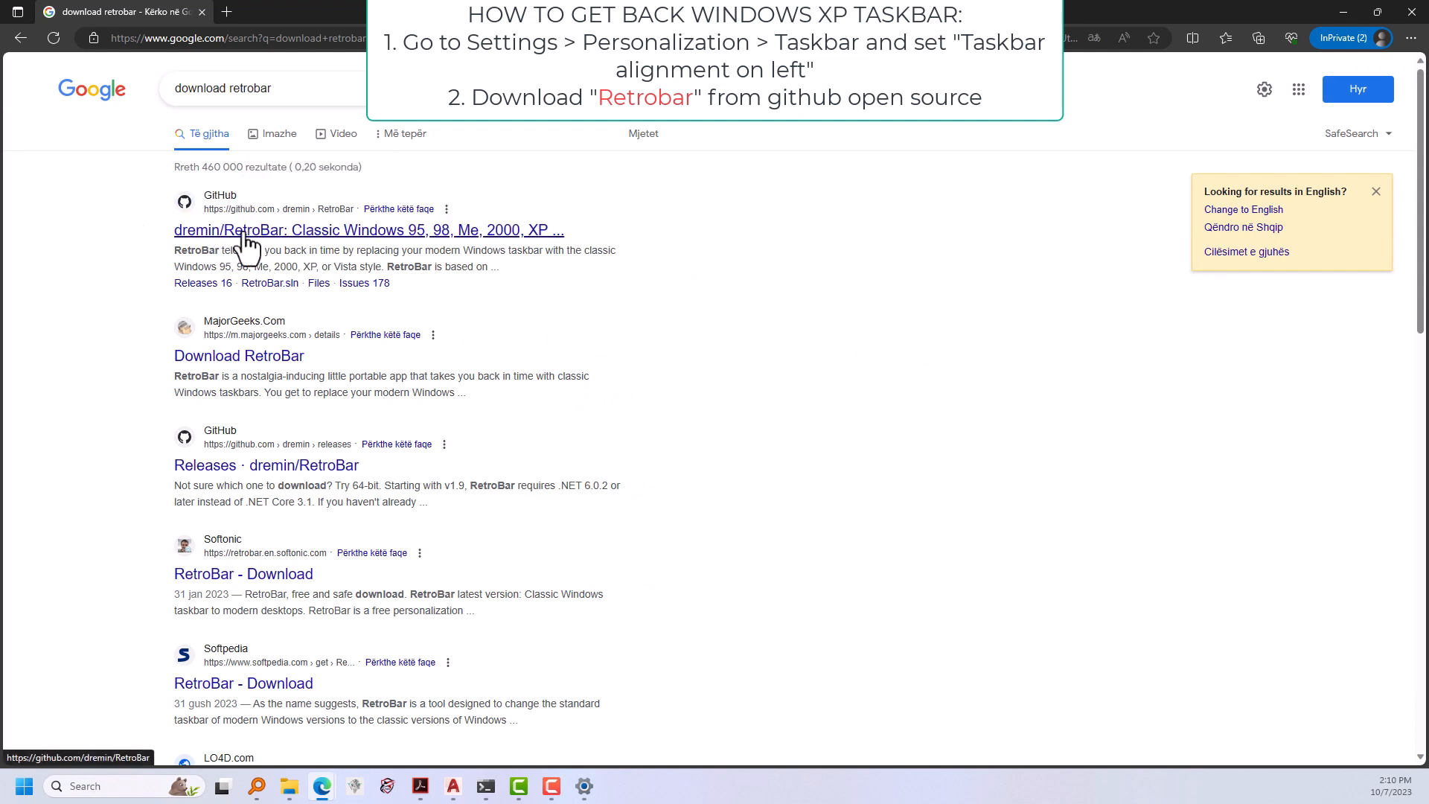
Browse the dremin/RetroBar GitHub README, then open the RetroBar 1.14 release.
{"action": "left_click", "coordinate": [369, 230]}
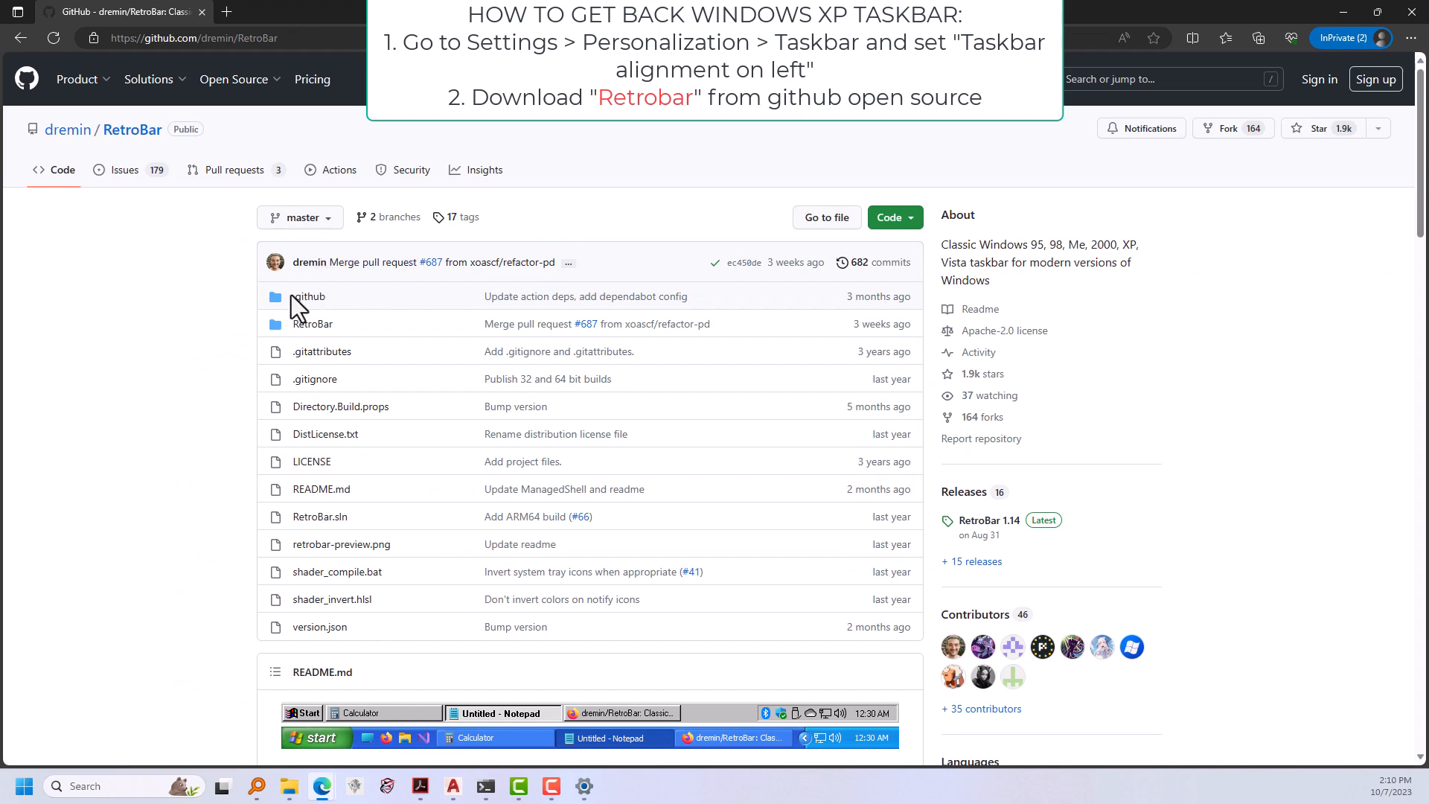
{"action": "scroll", "scroll_direction": "down", "scroll_amount": 3}
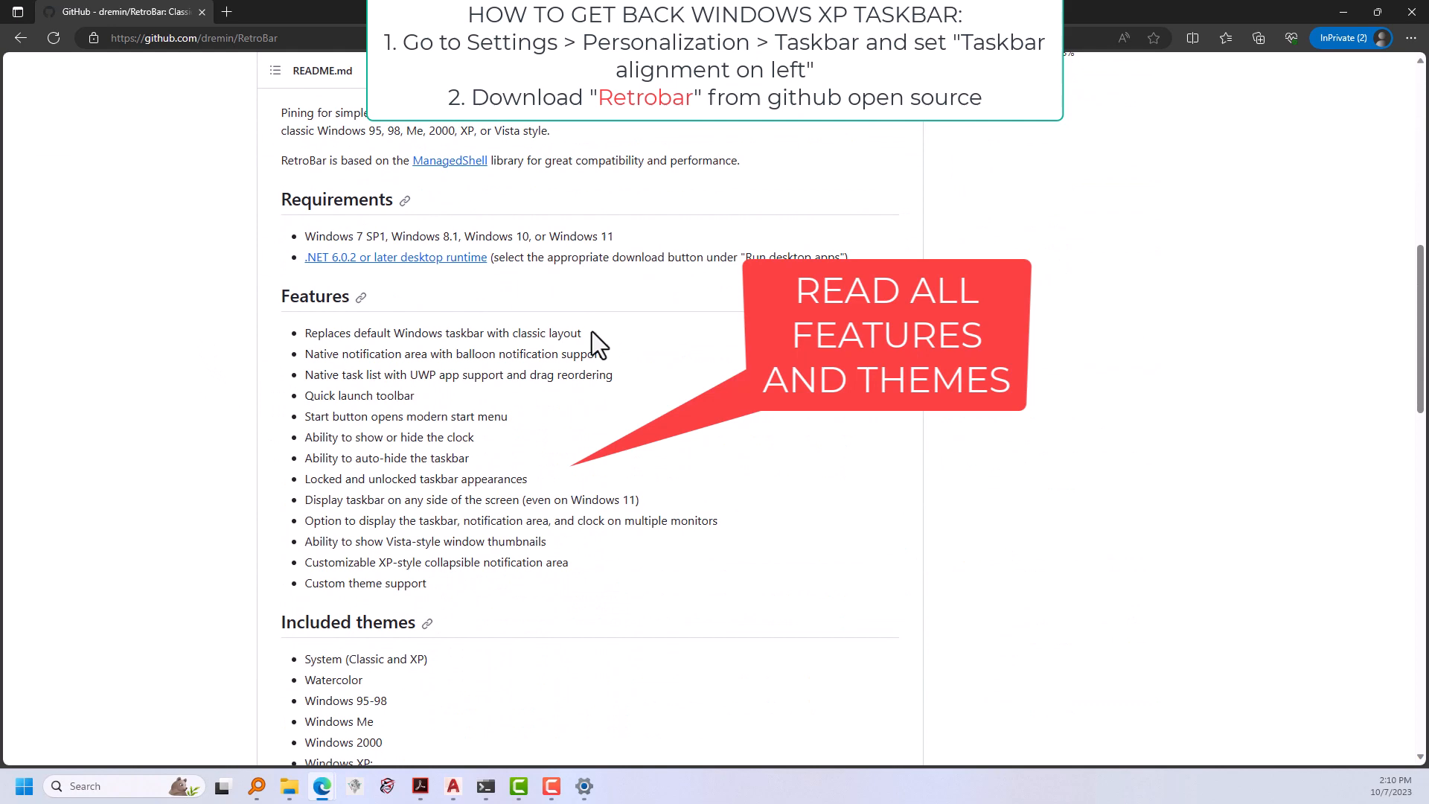
{"action": "left_click_drag", "start_coordinate": [358, 354], "coordinate": [601, 353]}
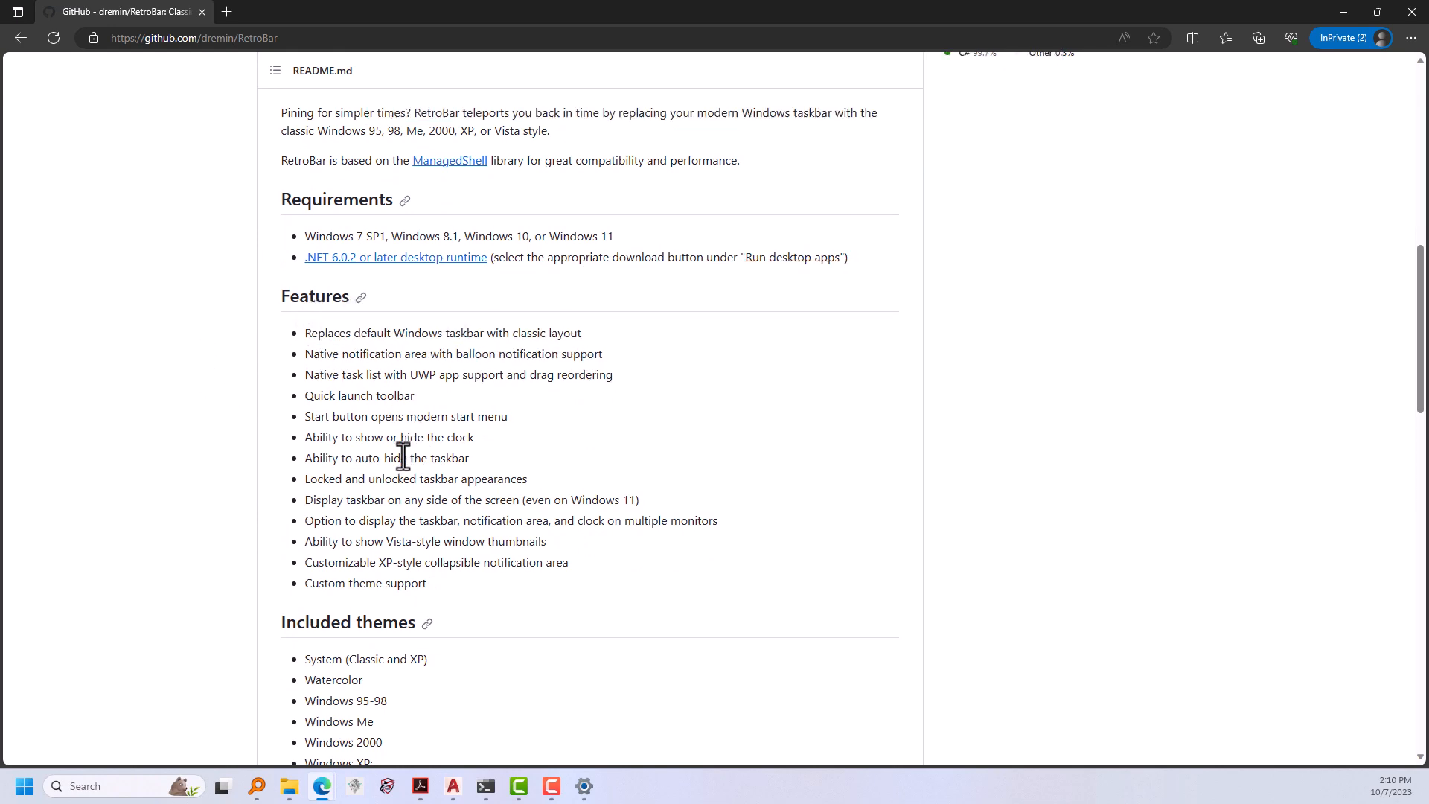
{"action": "scroll", "scroll_direction": "down", "scroll_amount": 3}
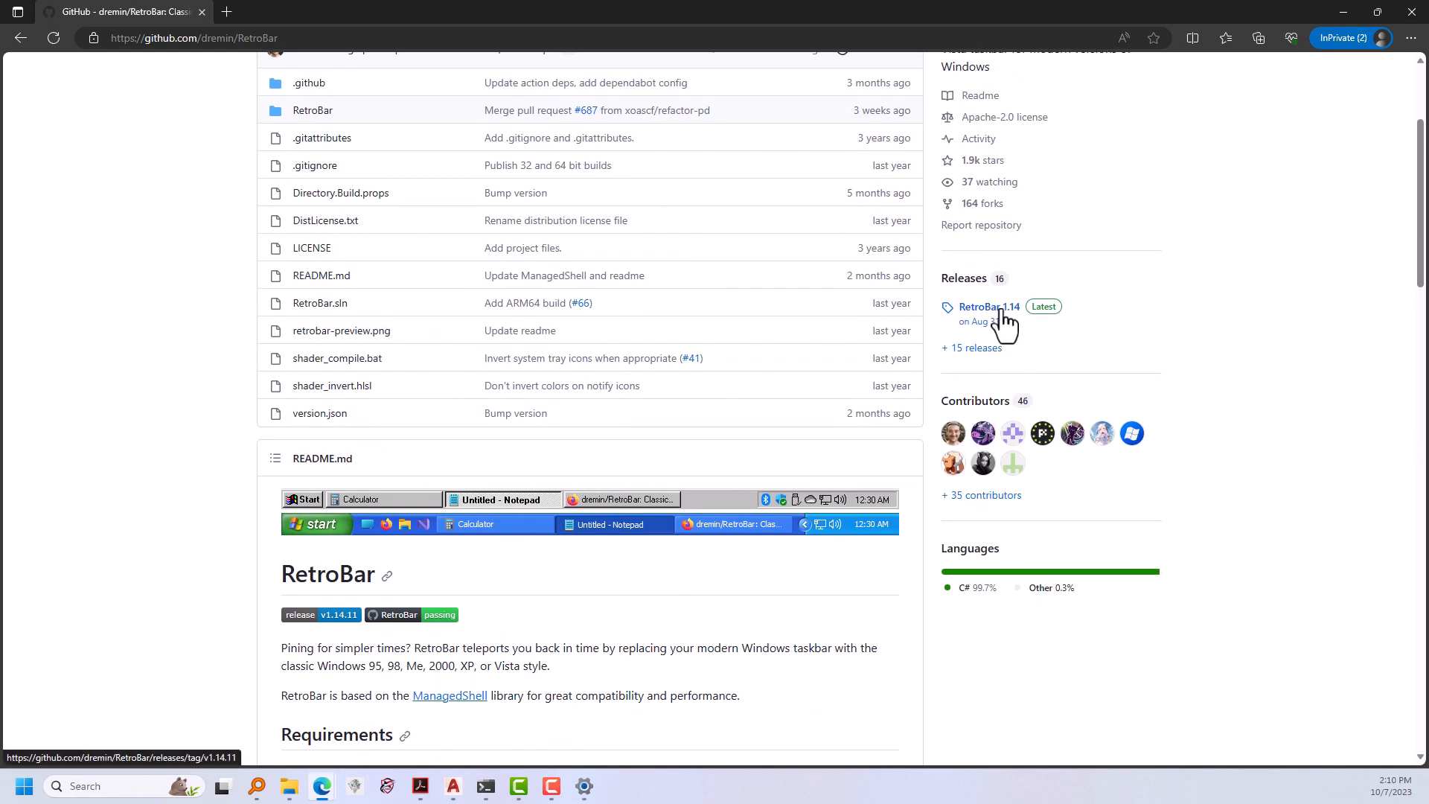
{"action": "left_click", "coordinate": [982, 306]}
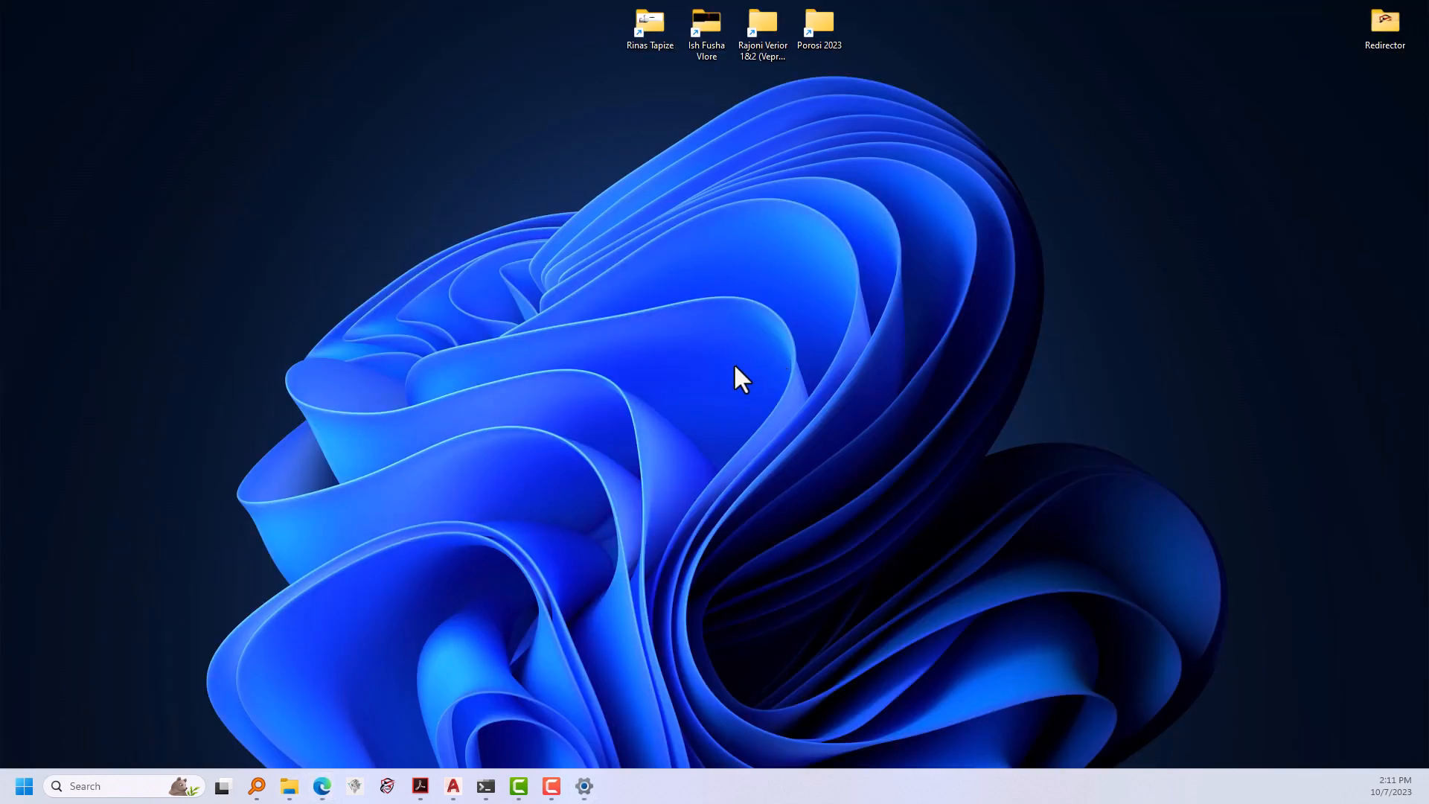
{"action": "mouse_move", "coordinate": [652, 378]}
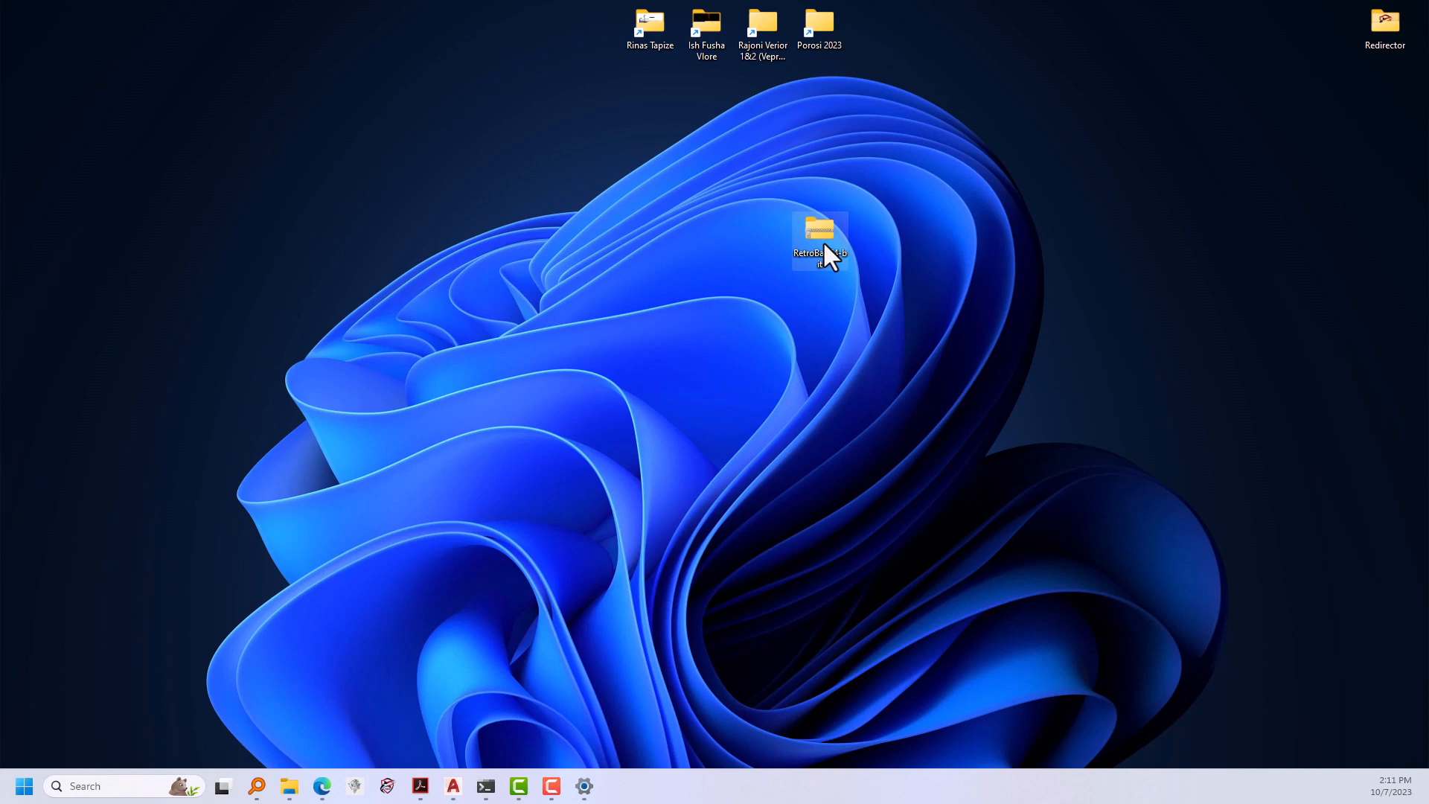
Open the RetroBar zip, run RetroBar from it, and expand SmartScreen's More info.
{"action": "double_click", "coordinate": [817, 238]}
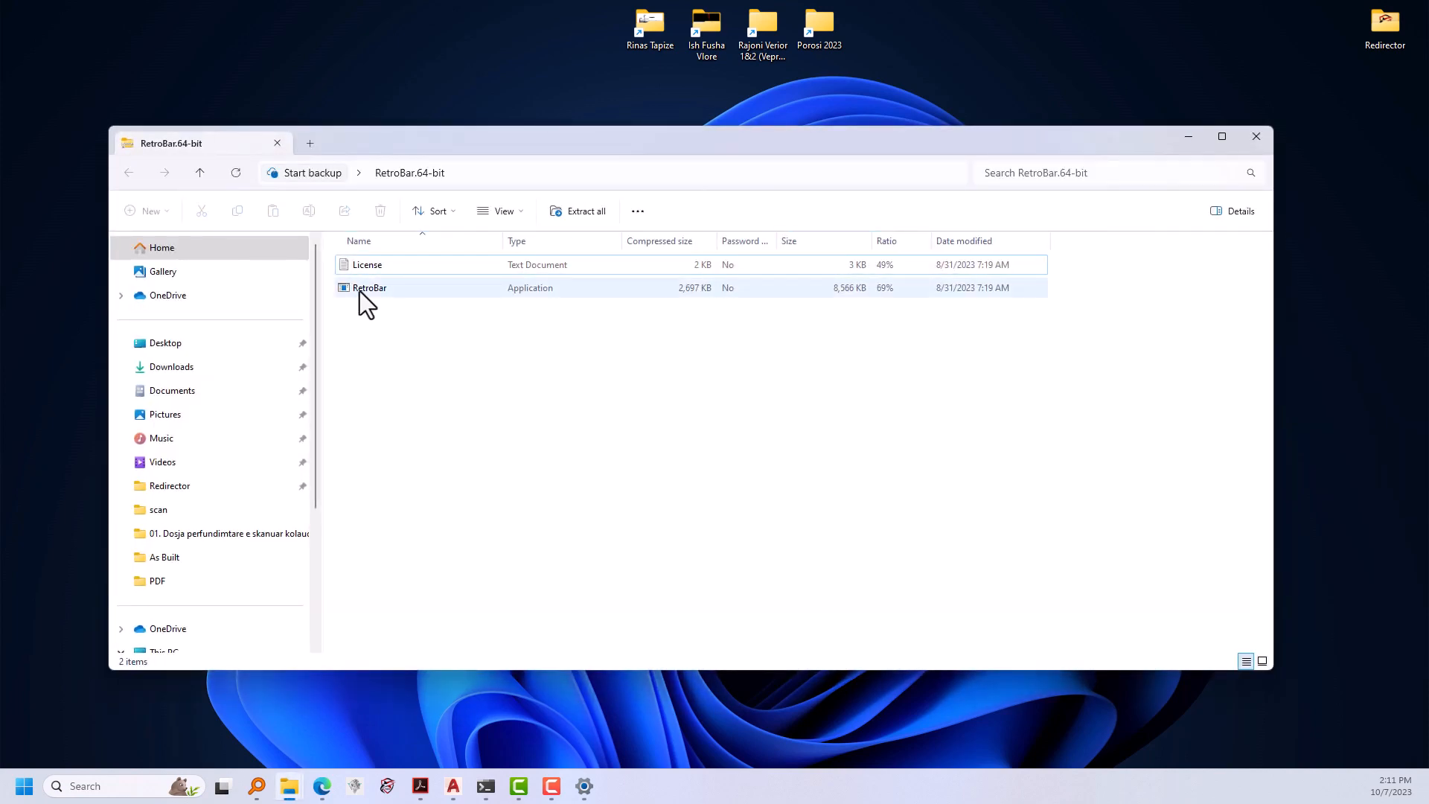
{"action": "double_click", "coordinate": [370, 287]}
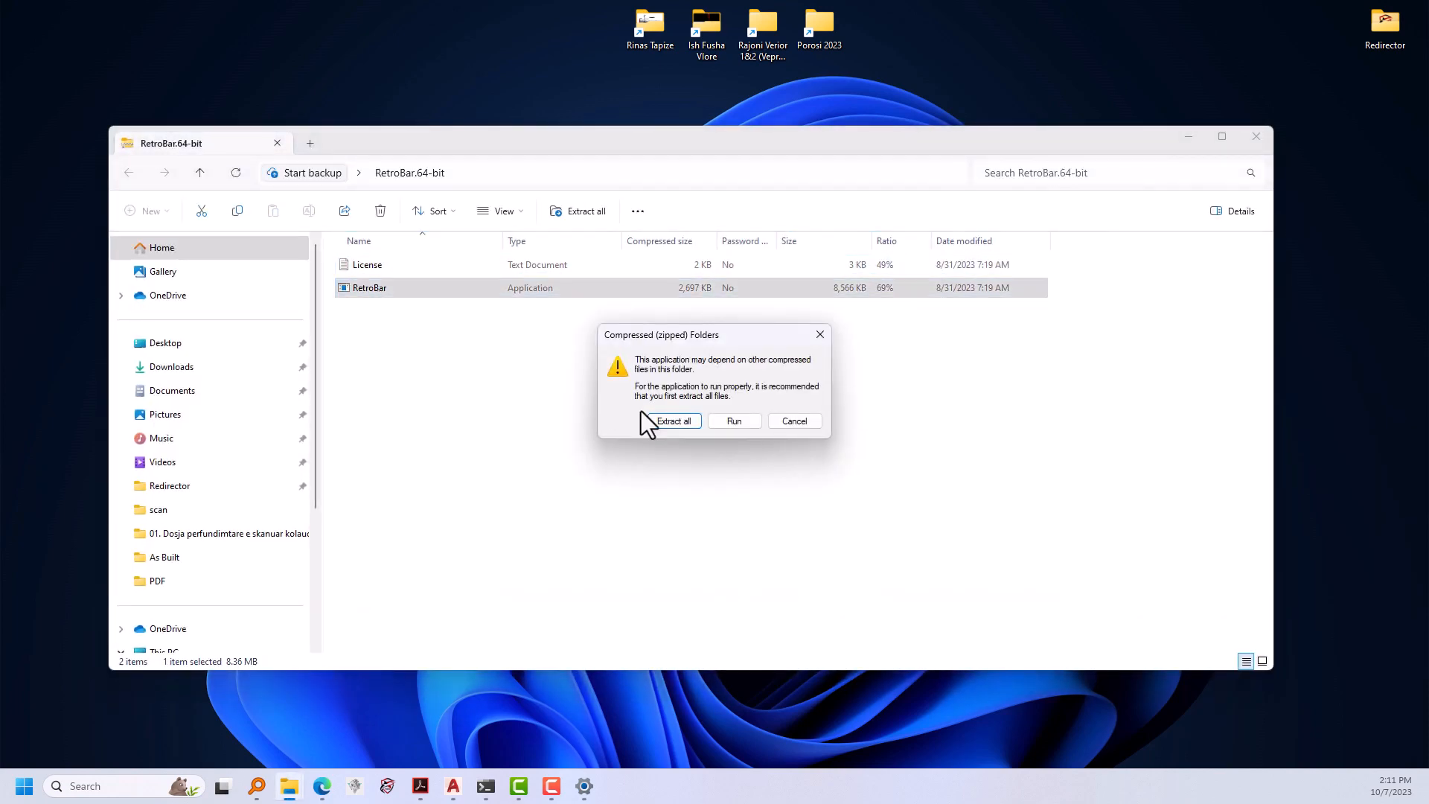
{"action": "left_click", "coordinate": [735, 420]}
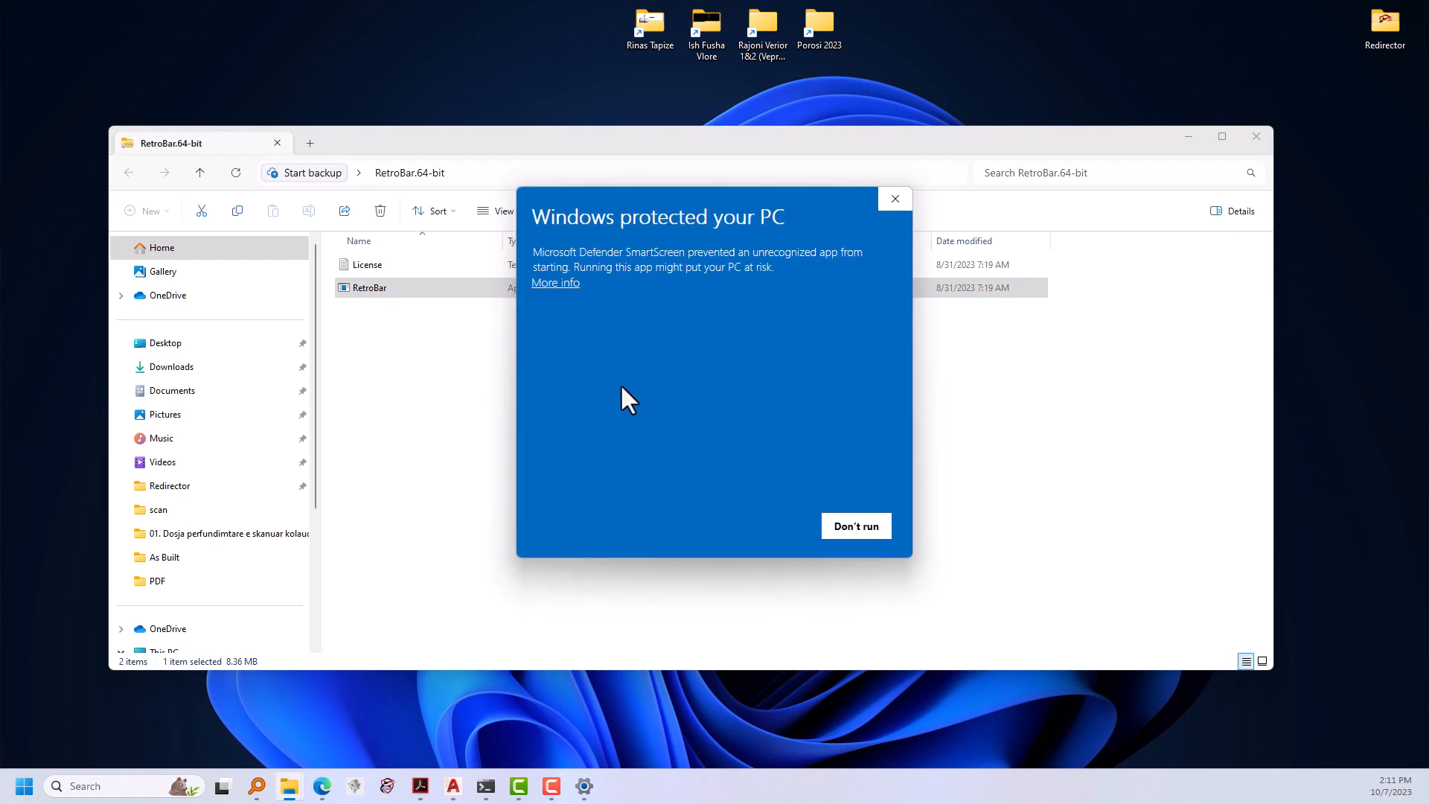
{"action": "left_click", "coordinate": [554, 283]}
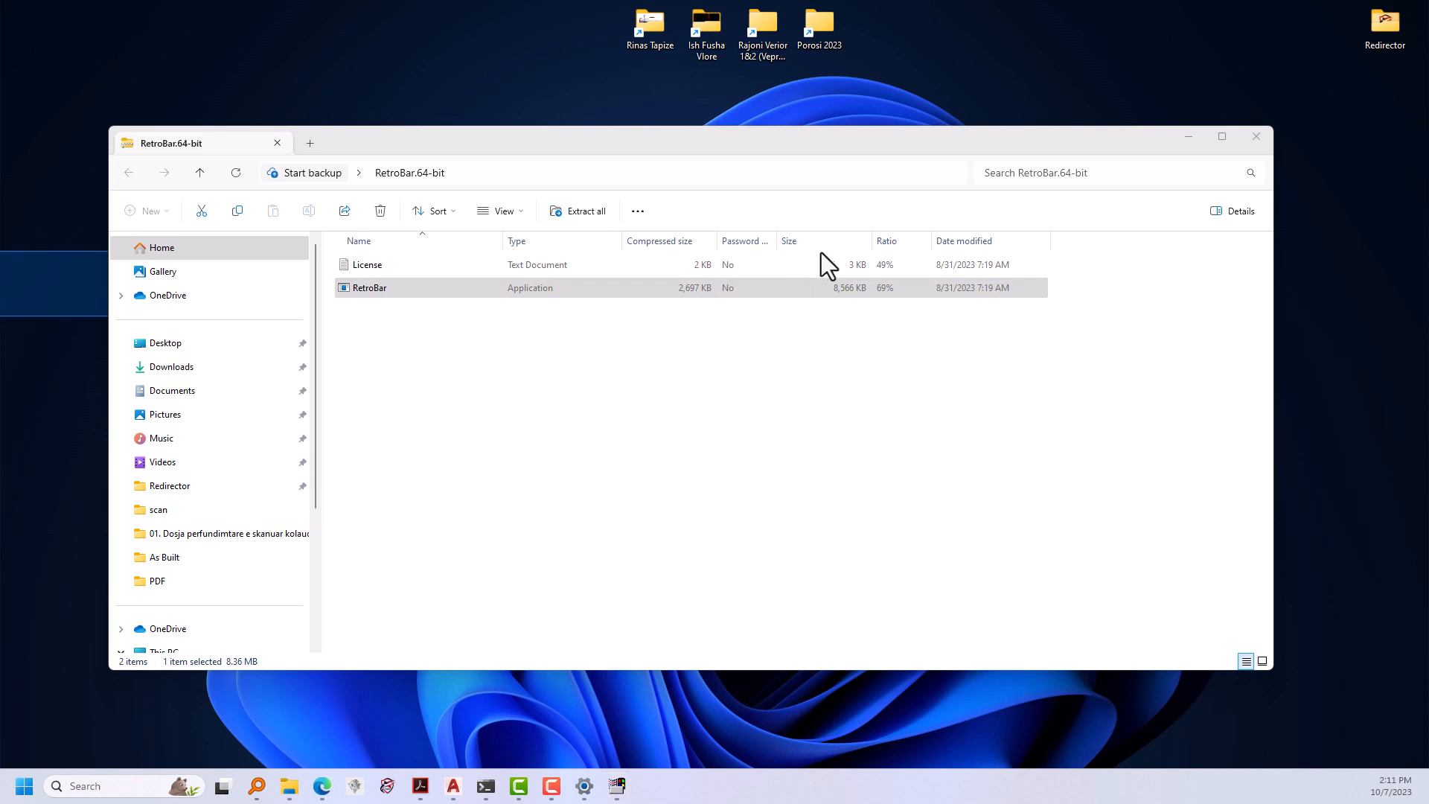
Relaunch RetroBar.exe and accept downloading the required .NET Desktop Runtime.
{"action": "double_click", "coordinate": [369, 288]}
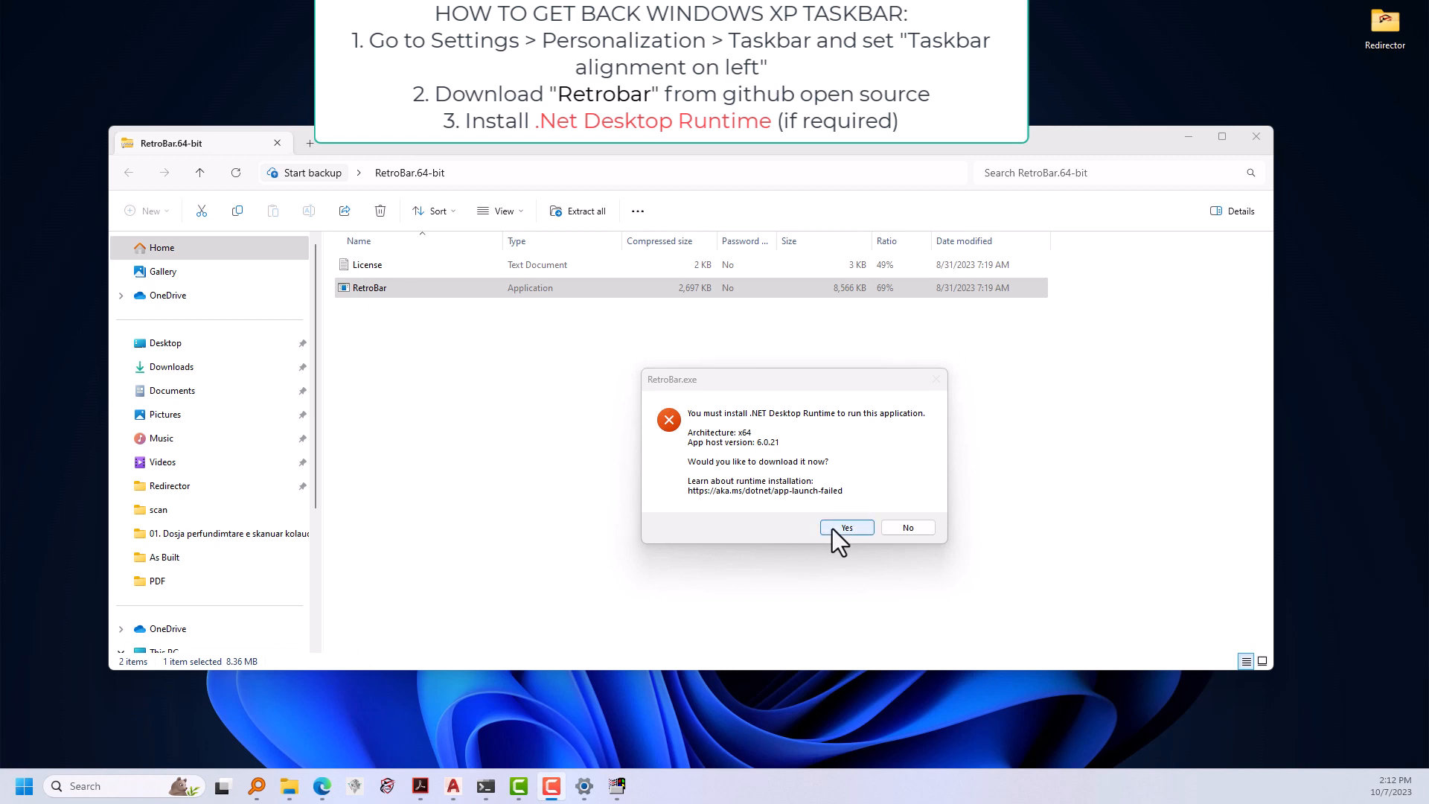
{"action": "left_click", "coordinate": [845, 528]}
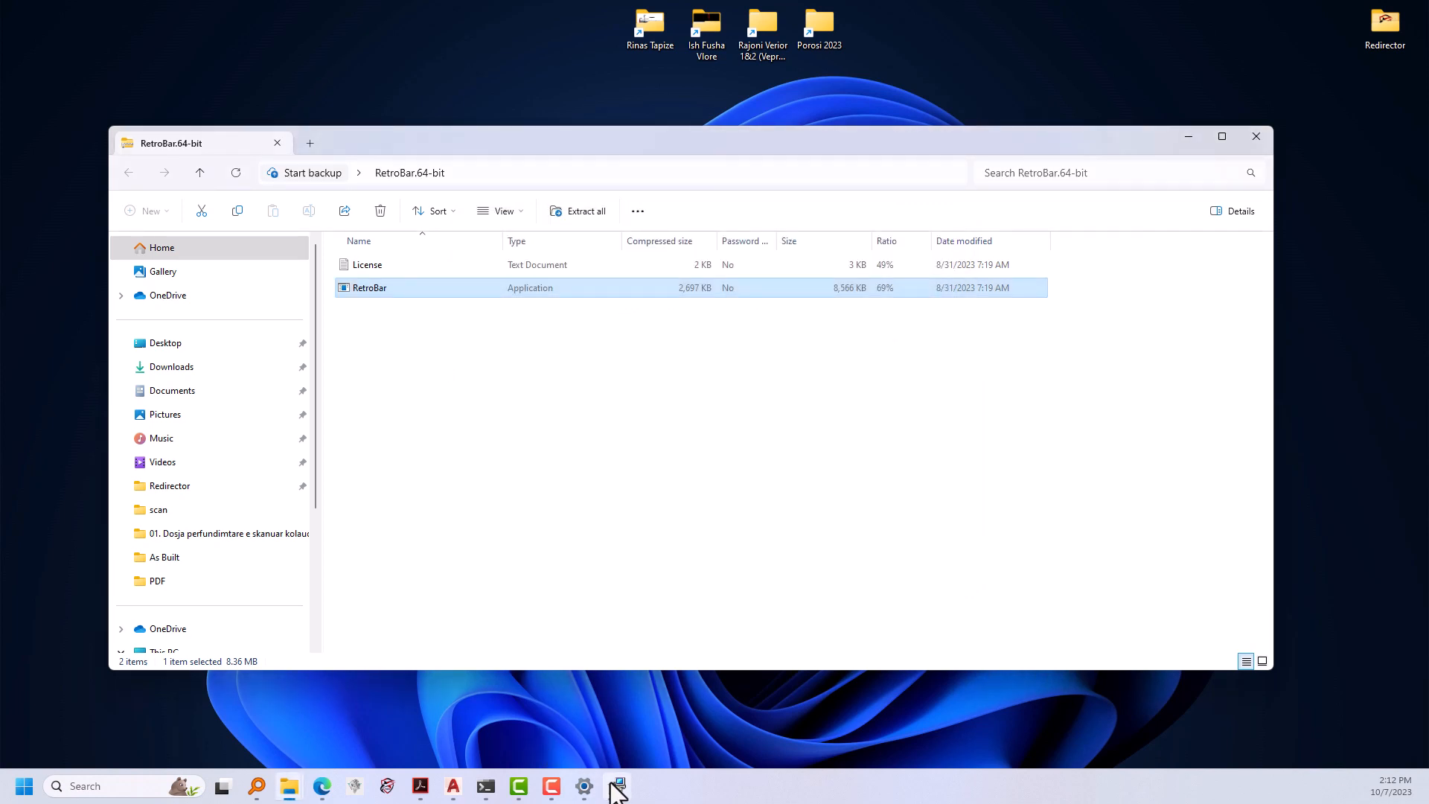
Install Windows Desktop Runtime 6.0.22 (x64) and close the finished installer.
{"action": "double_click", "coordinate": [369, 287]}
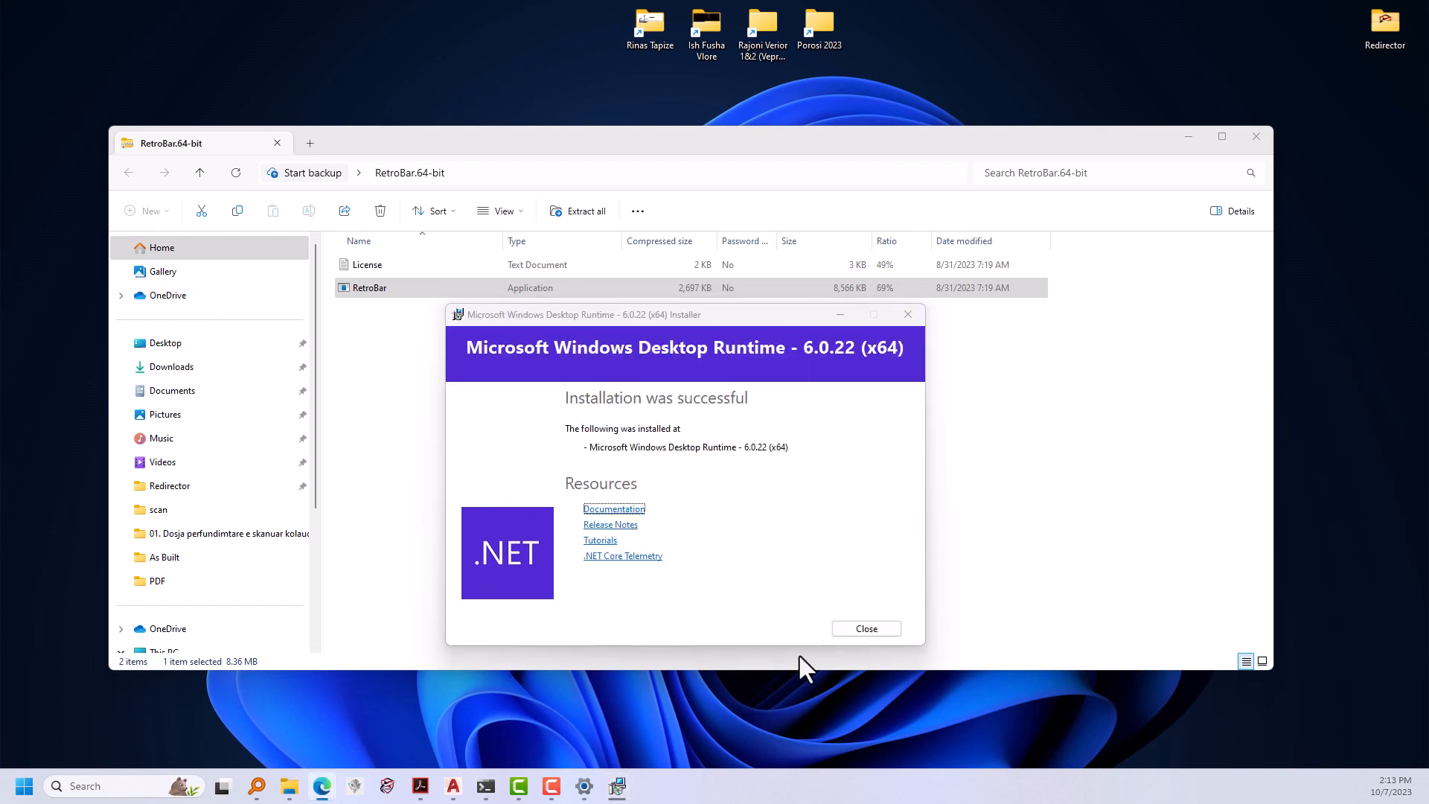
{"action": "left_click", "coordinate": [864, 628]}
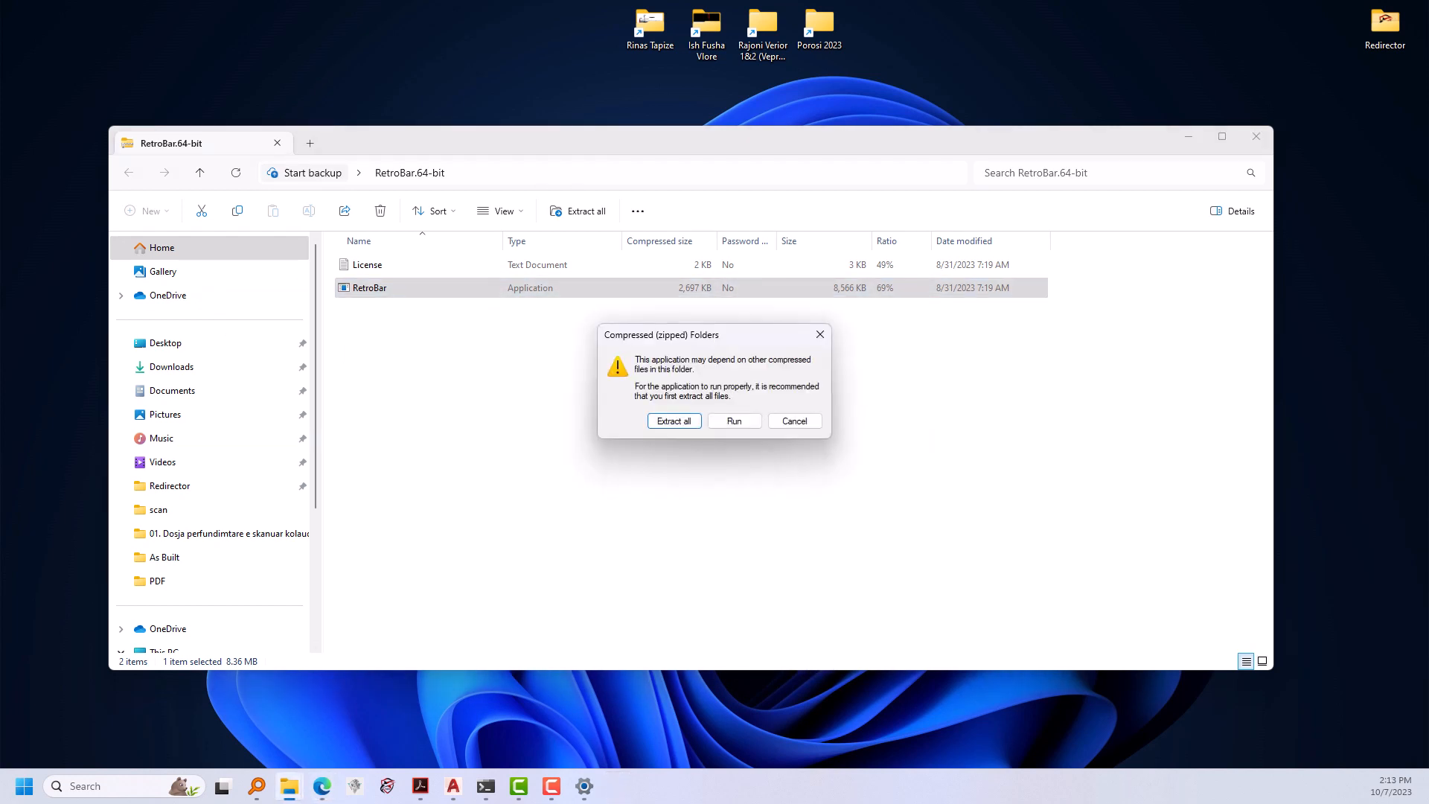
Run RetroBar without extracting and choose Run anyway on SmartScreen.
{"action": "left_click", "coordinate": [734, 420]}
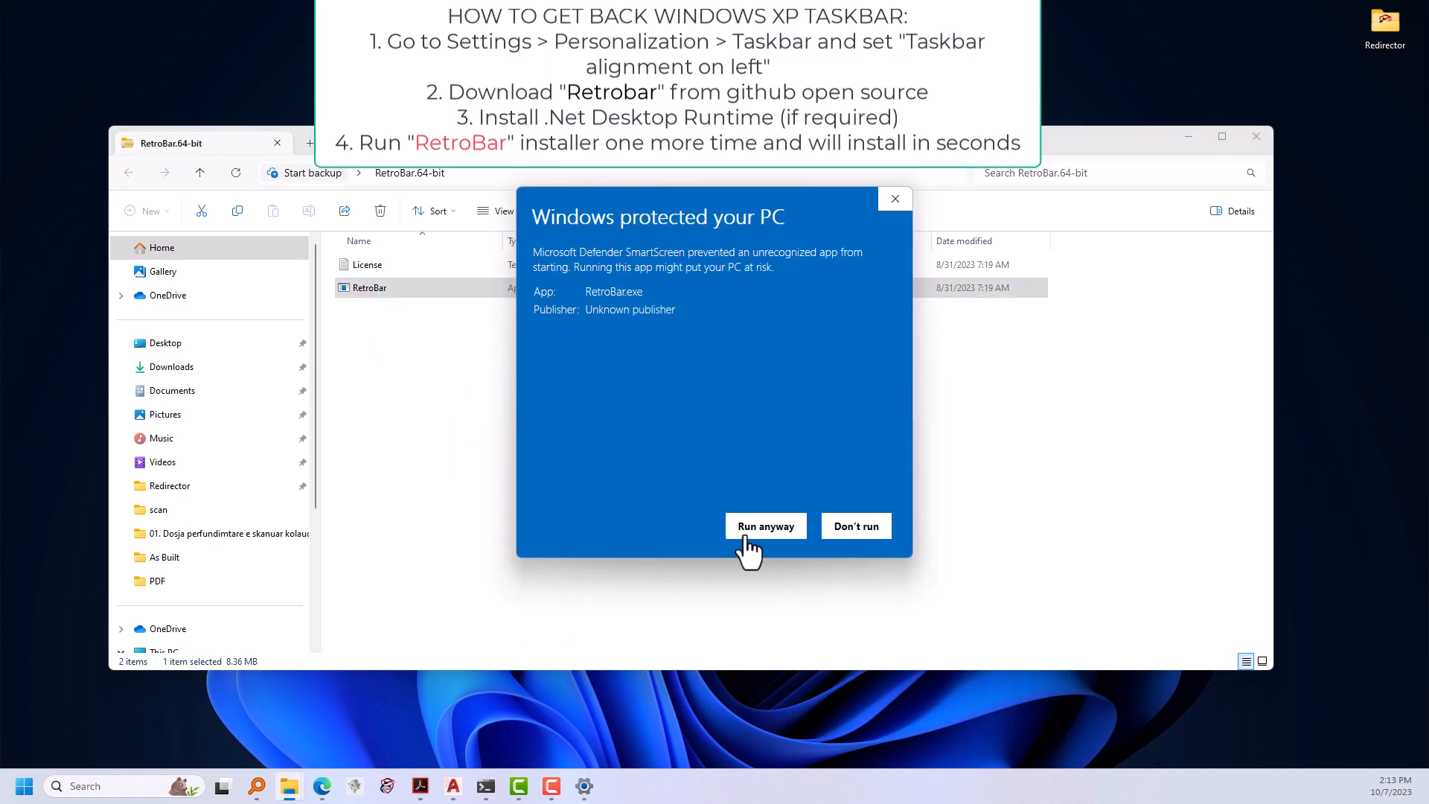
{"action": "left_click", "coordinate": [764, 527]}
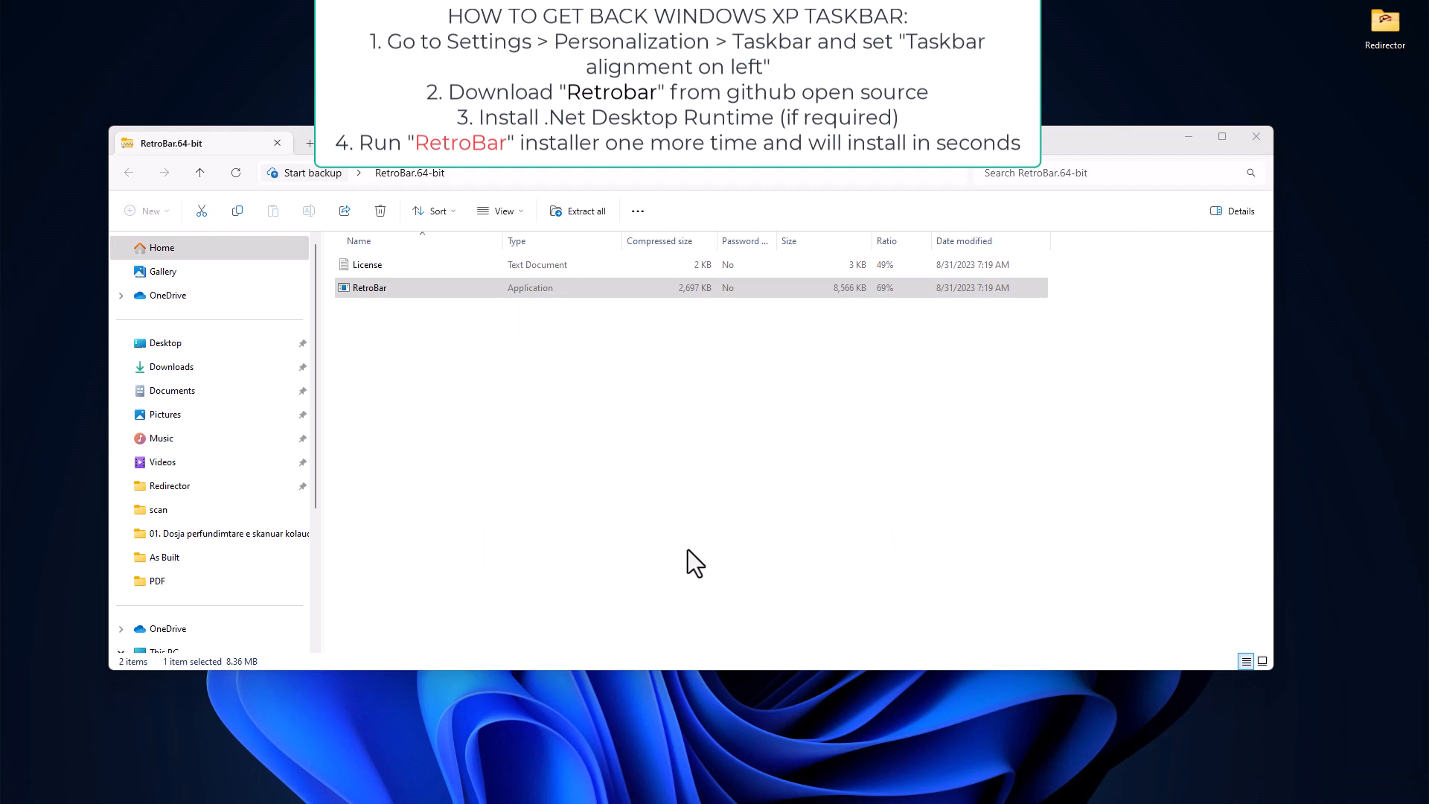
{"action": "mouse_move", "coordinate": [683, 557]}
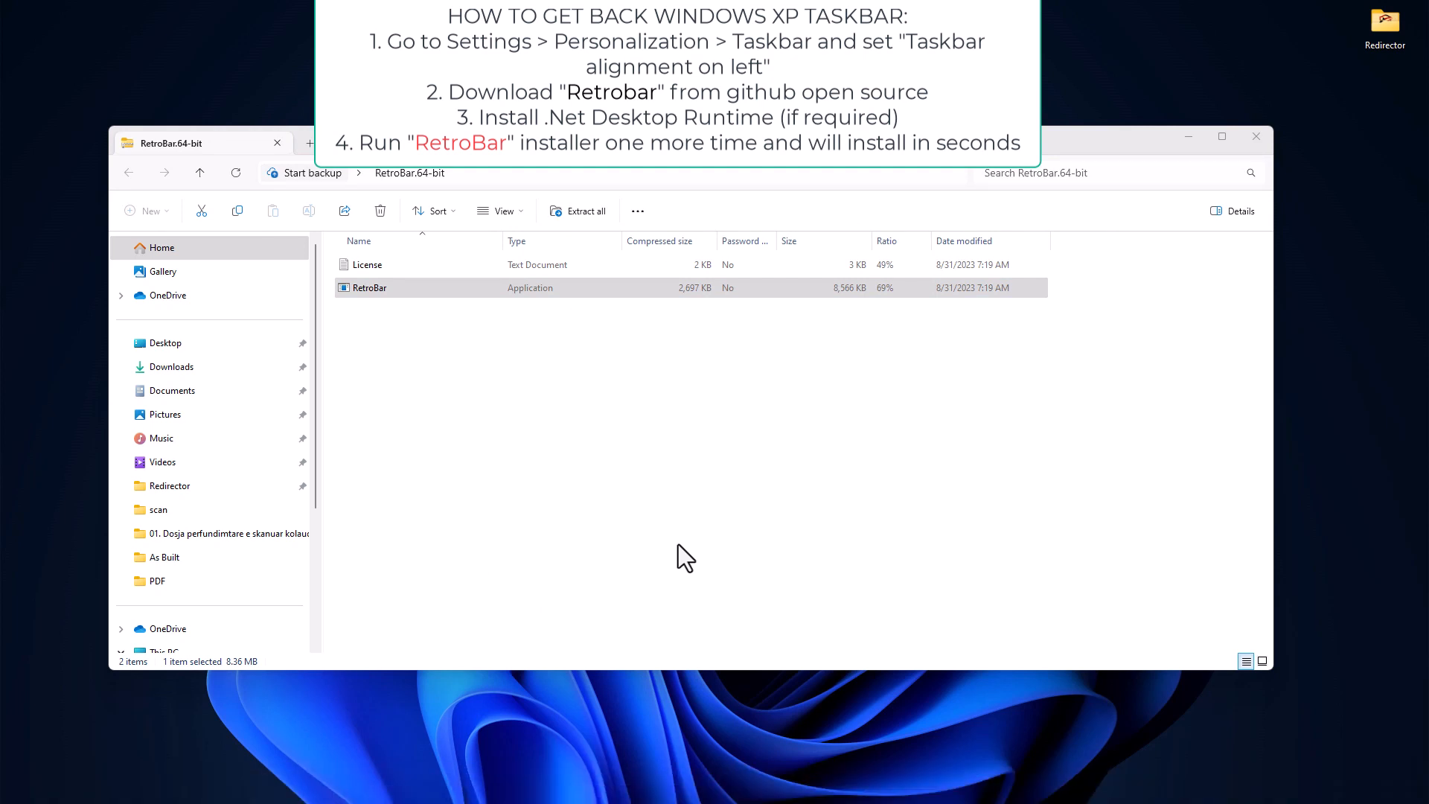
{"action": "mouse_move", "coordinate": [685, 556]}
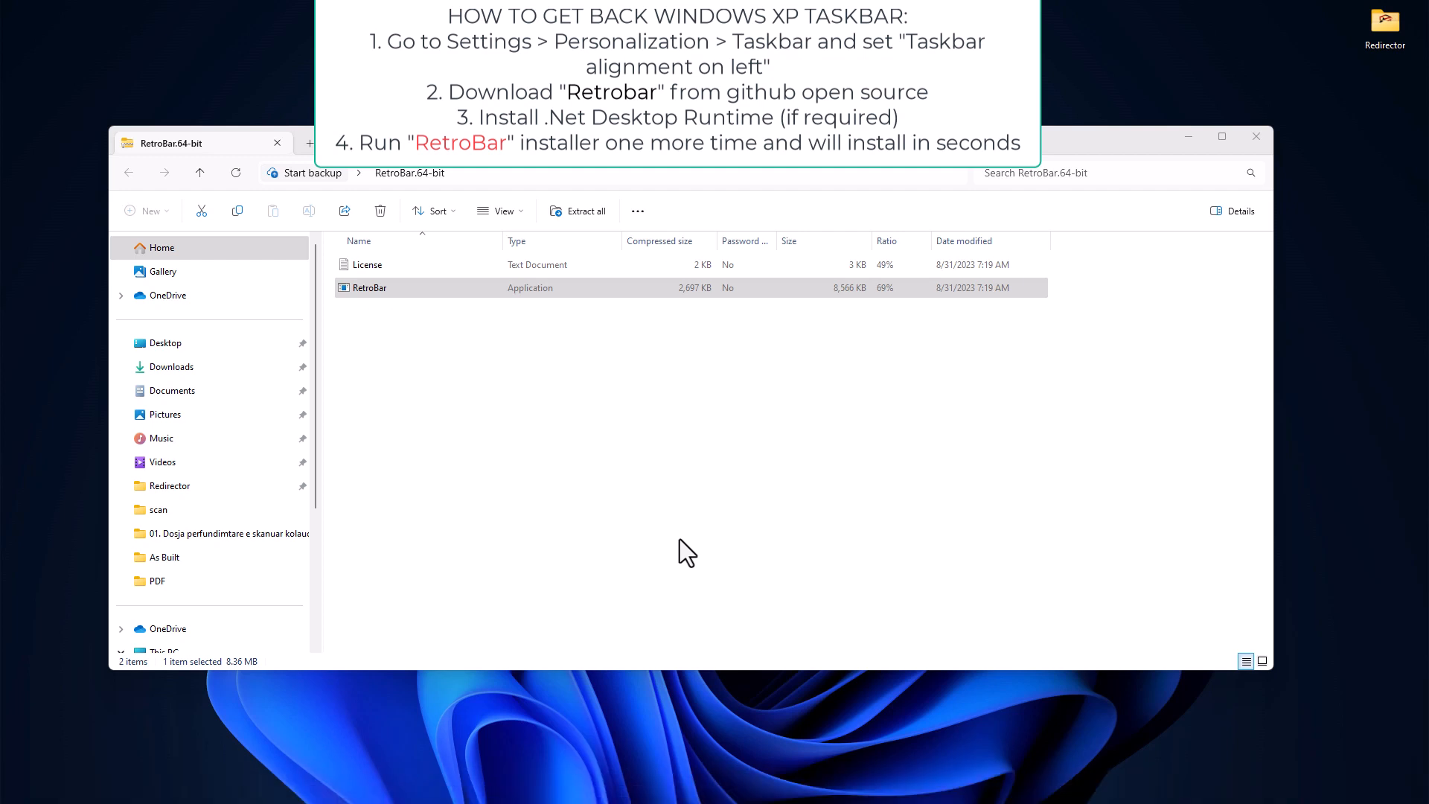
{"action": "mouse_move", "coordinate": [297, 793]}
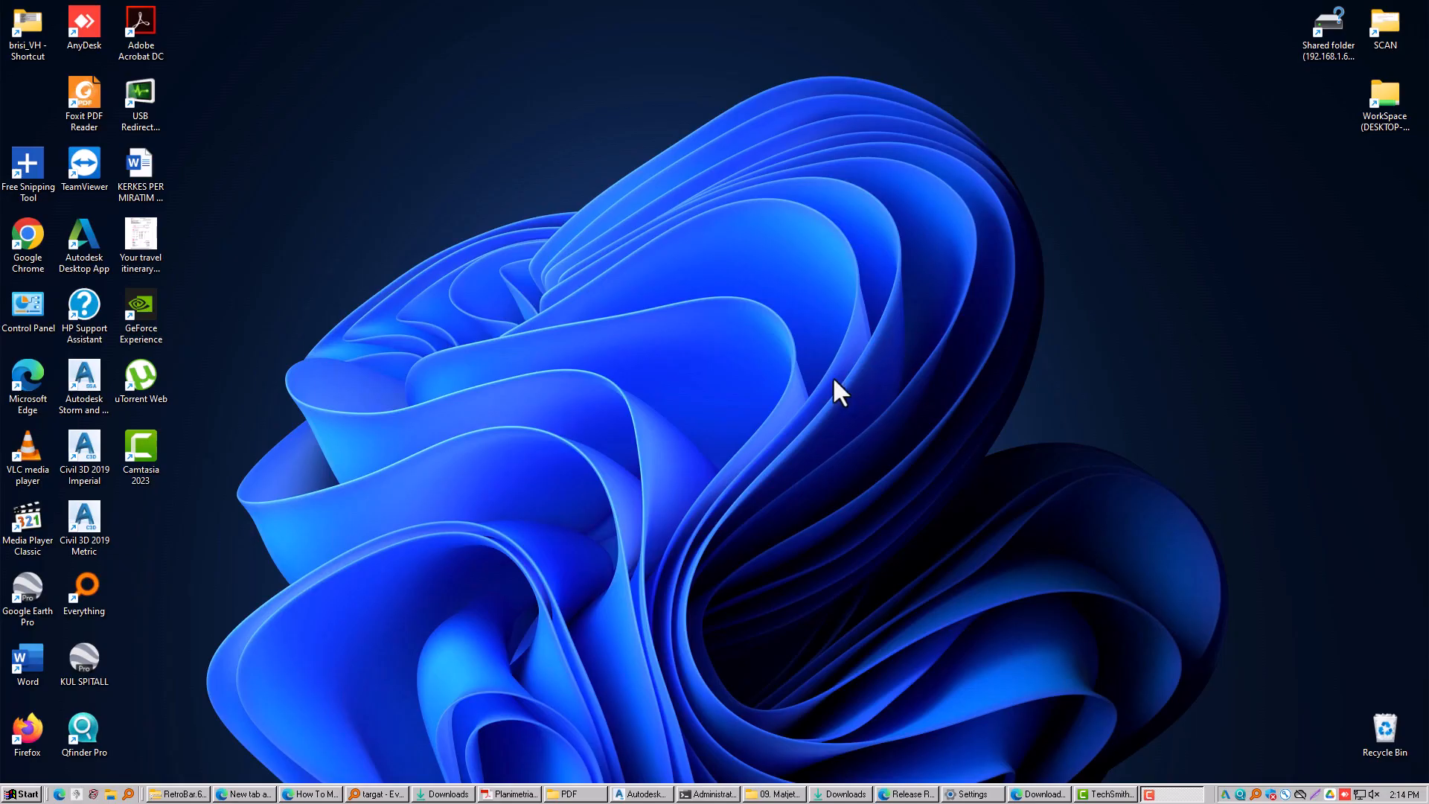
Bring up the RetroBar taskbar's context menu.
{"action": "left_click", "coordinate": [15, 795]}
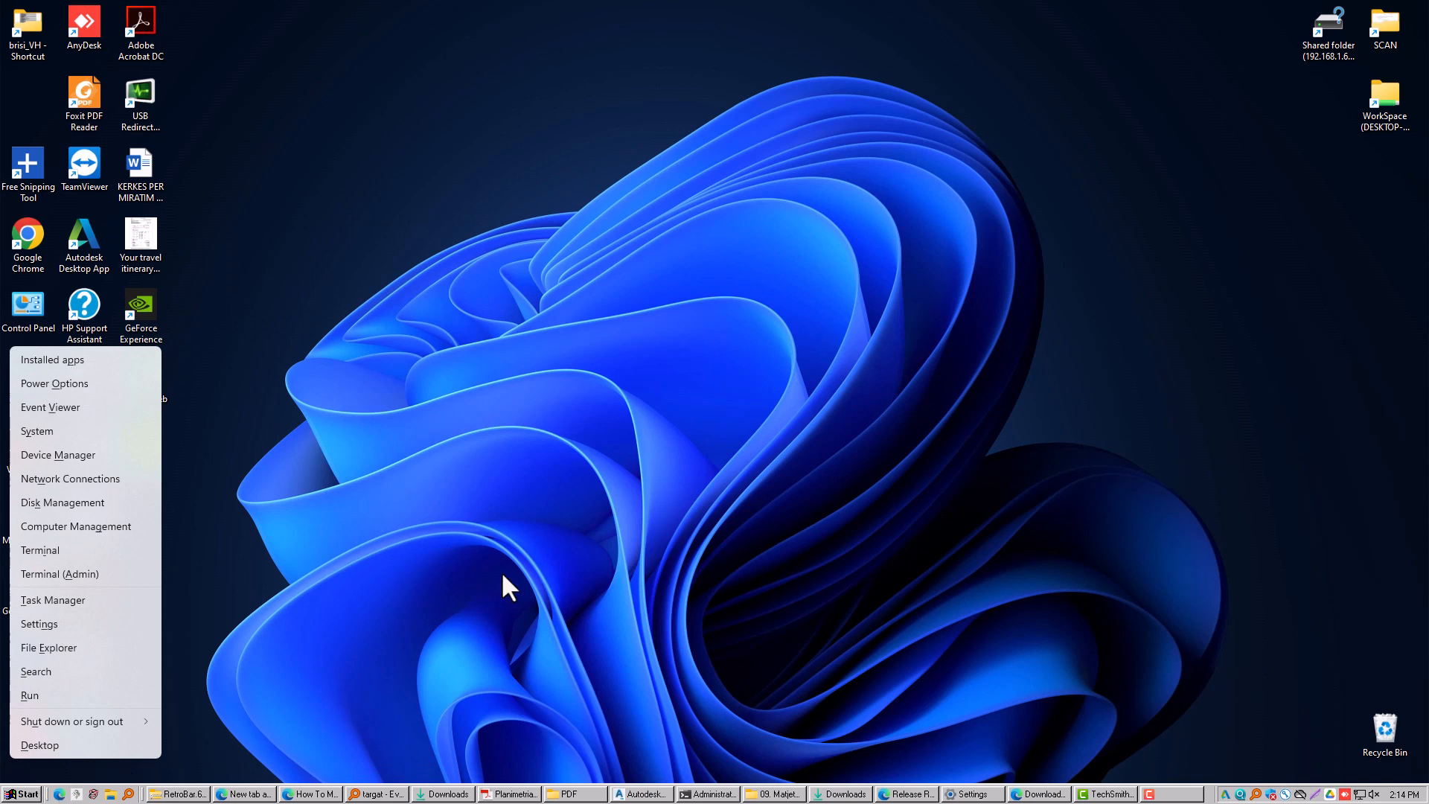
{"action": "mouse_move", "coordinate": [431, 306]}
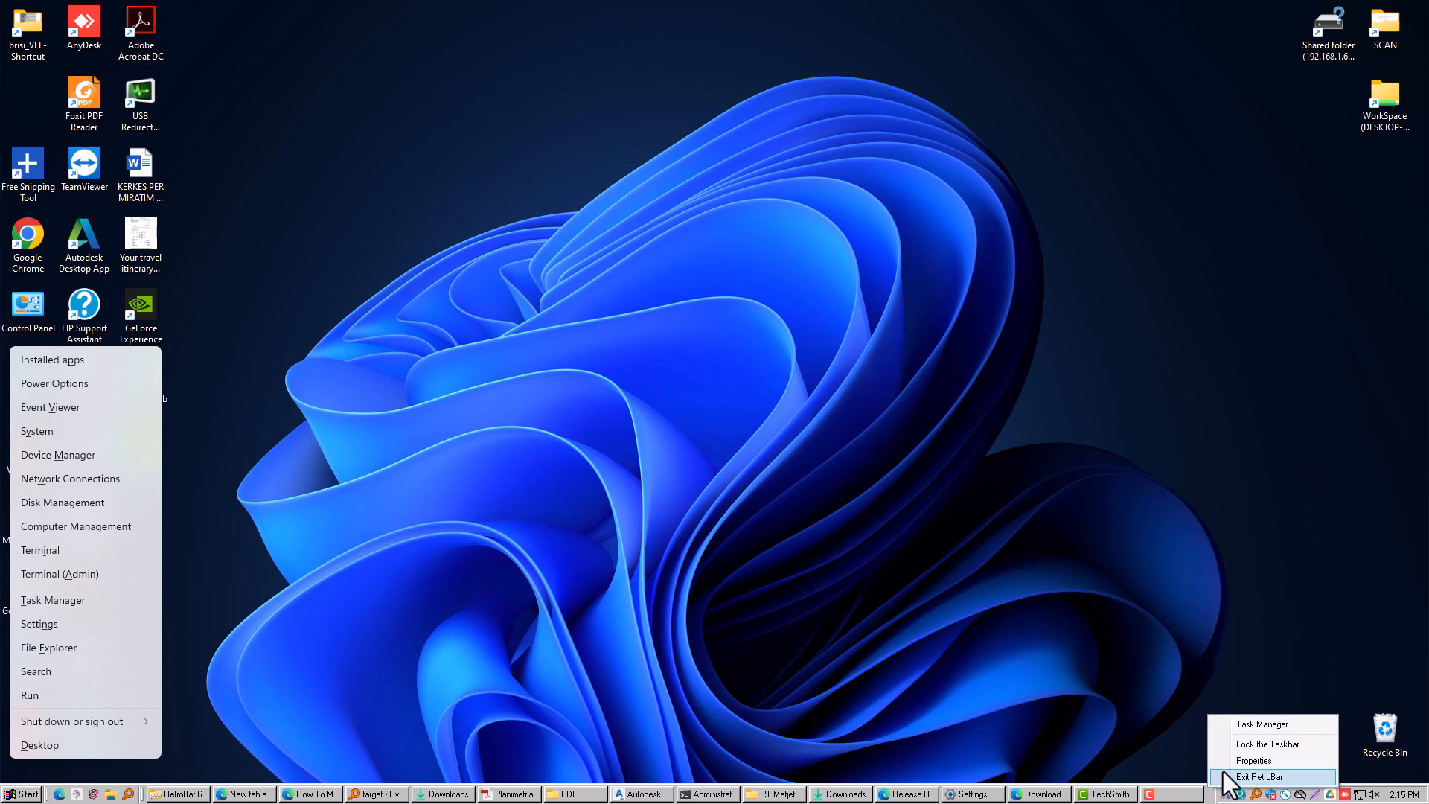
Open RetroBar Properties, look at the Advanced tab, and return to Taskbar settings.
{"action": "left_click", "coordinate": [1254, 760]}
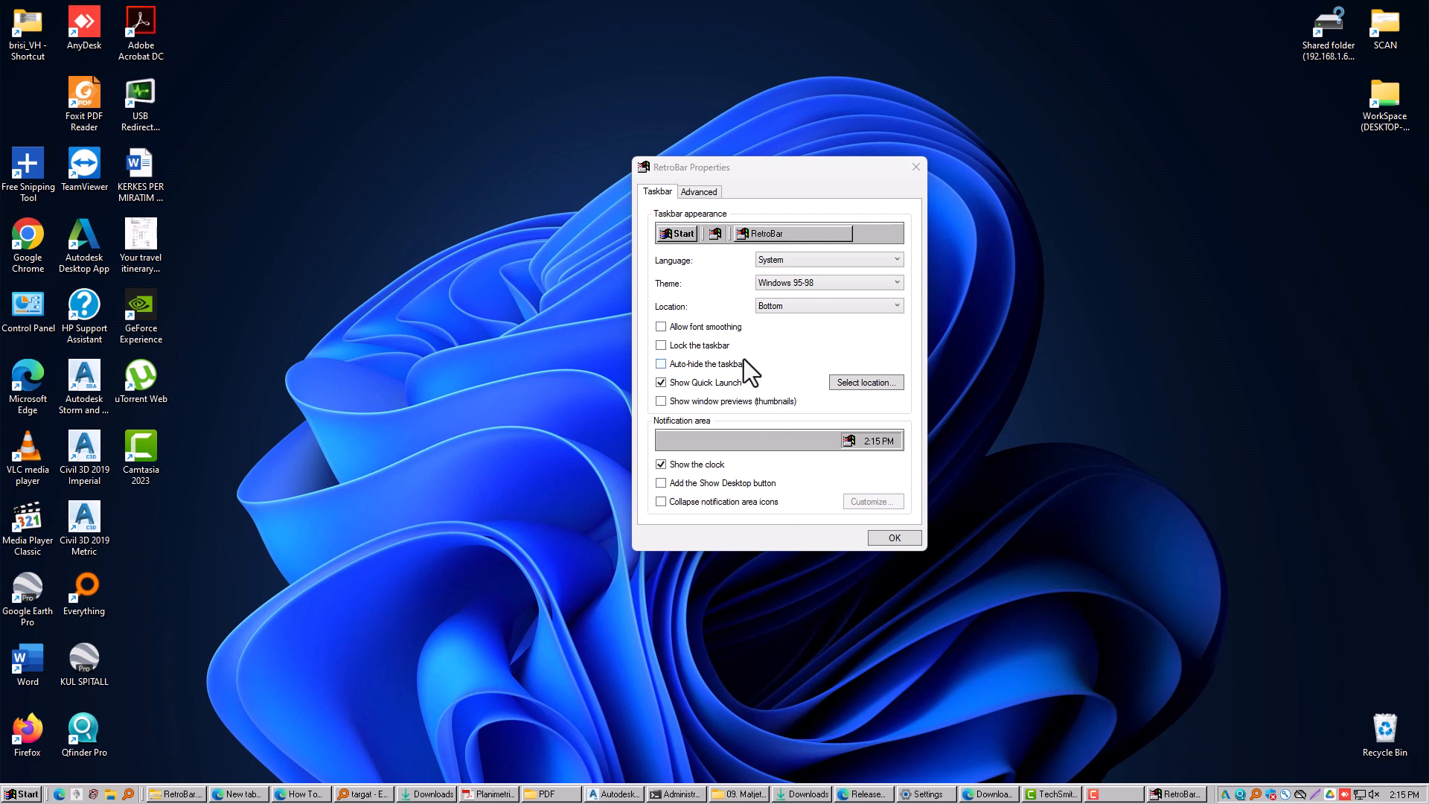
{"action": "left_click", "coordinate": [699, 191]}
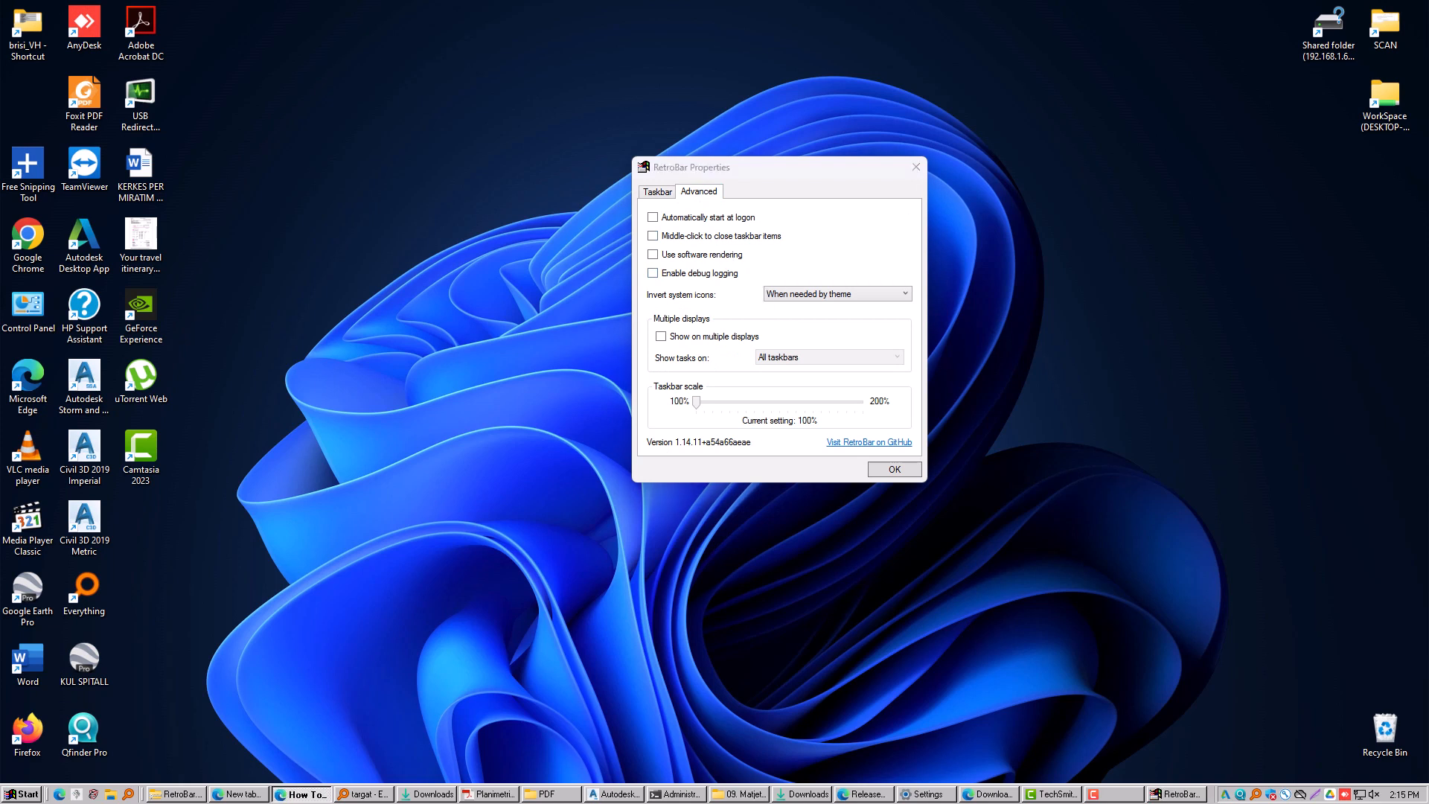
{"action": "left_click", "coordinate": [657, 191]}
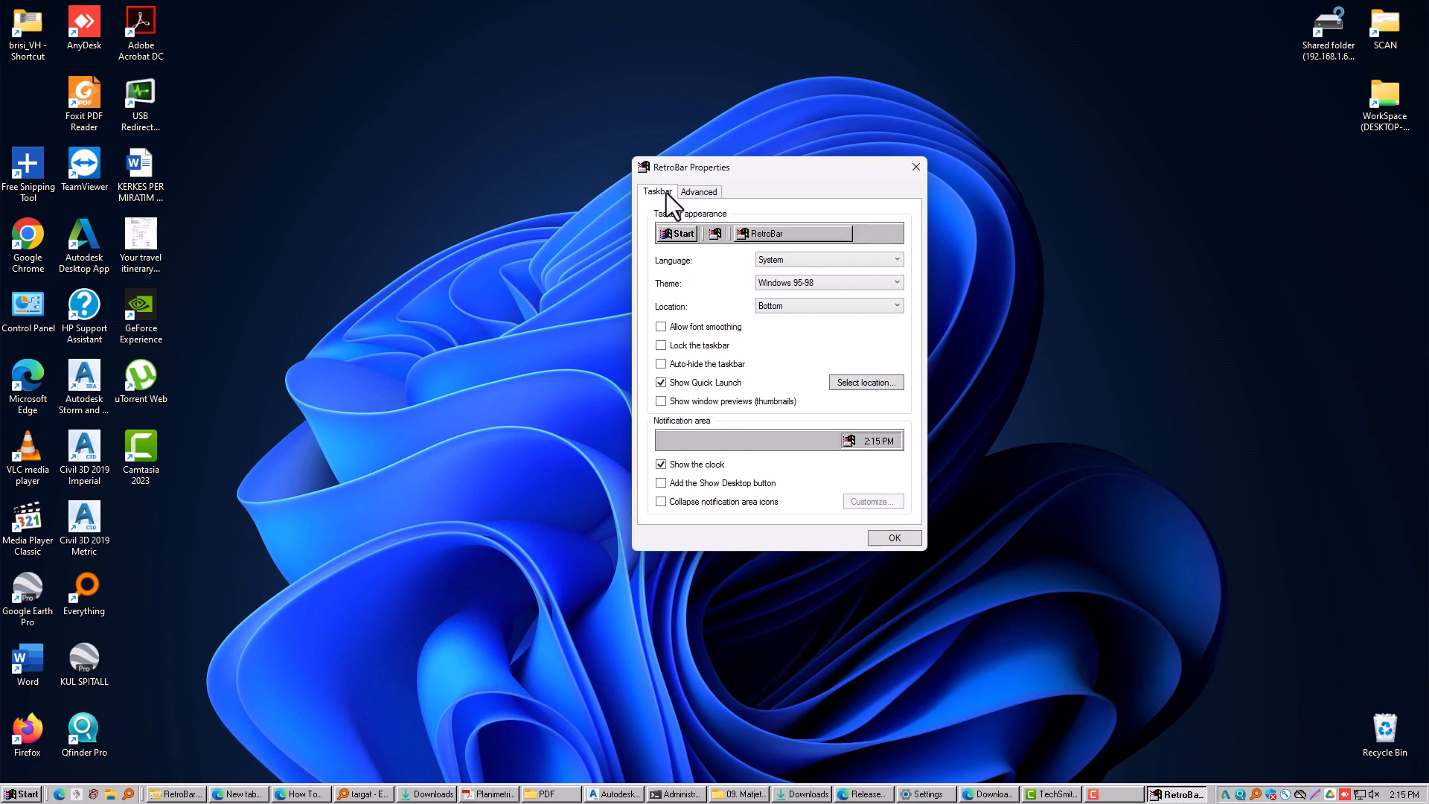
{"action": "mouse_move", "coordinate": [686, 214]}
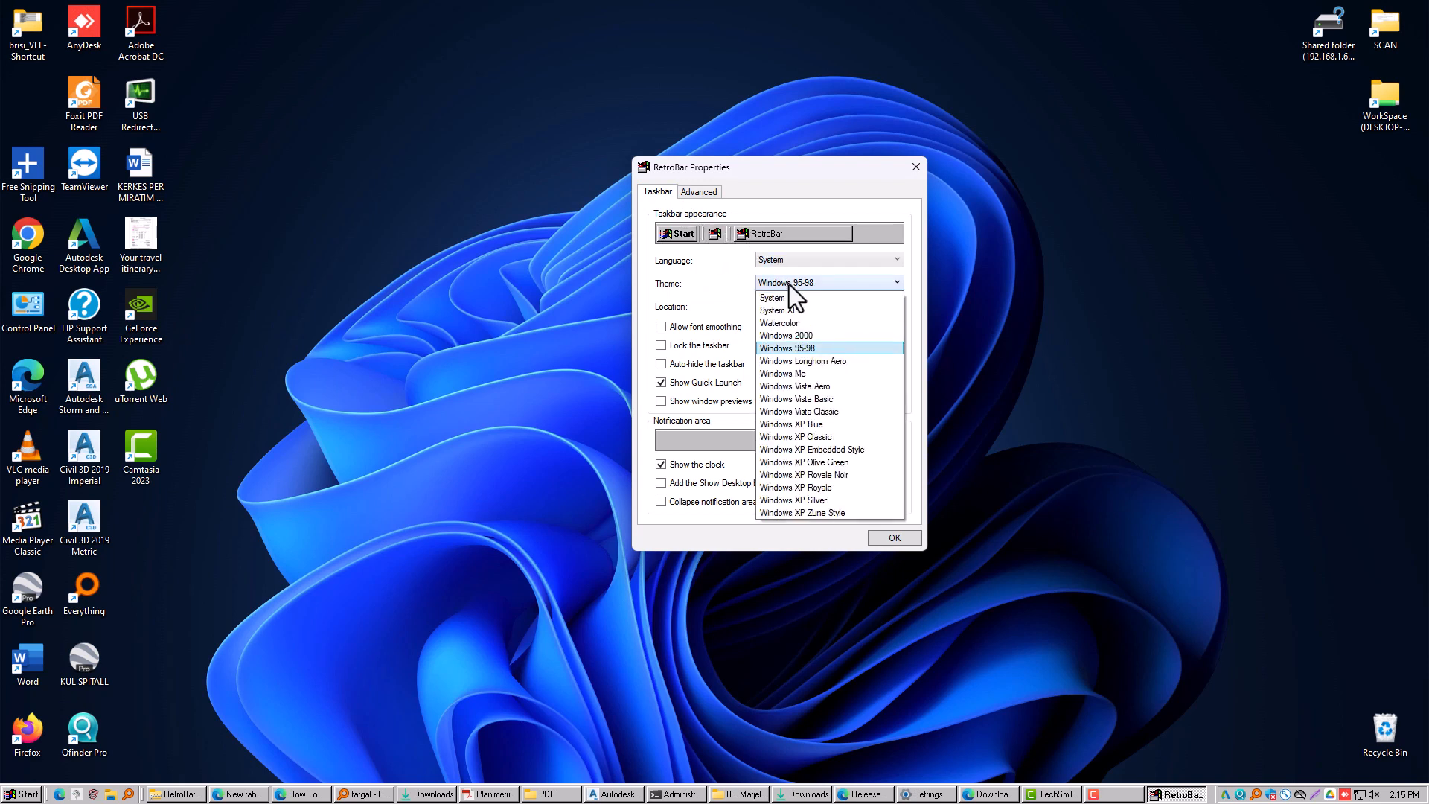
{"action": "mouse_move", "coordinate": [801, 314]}
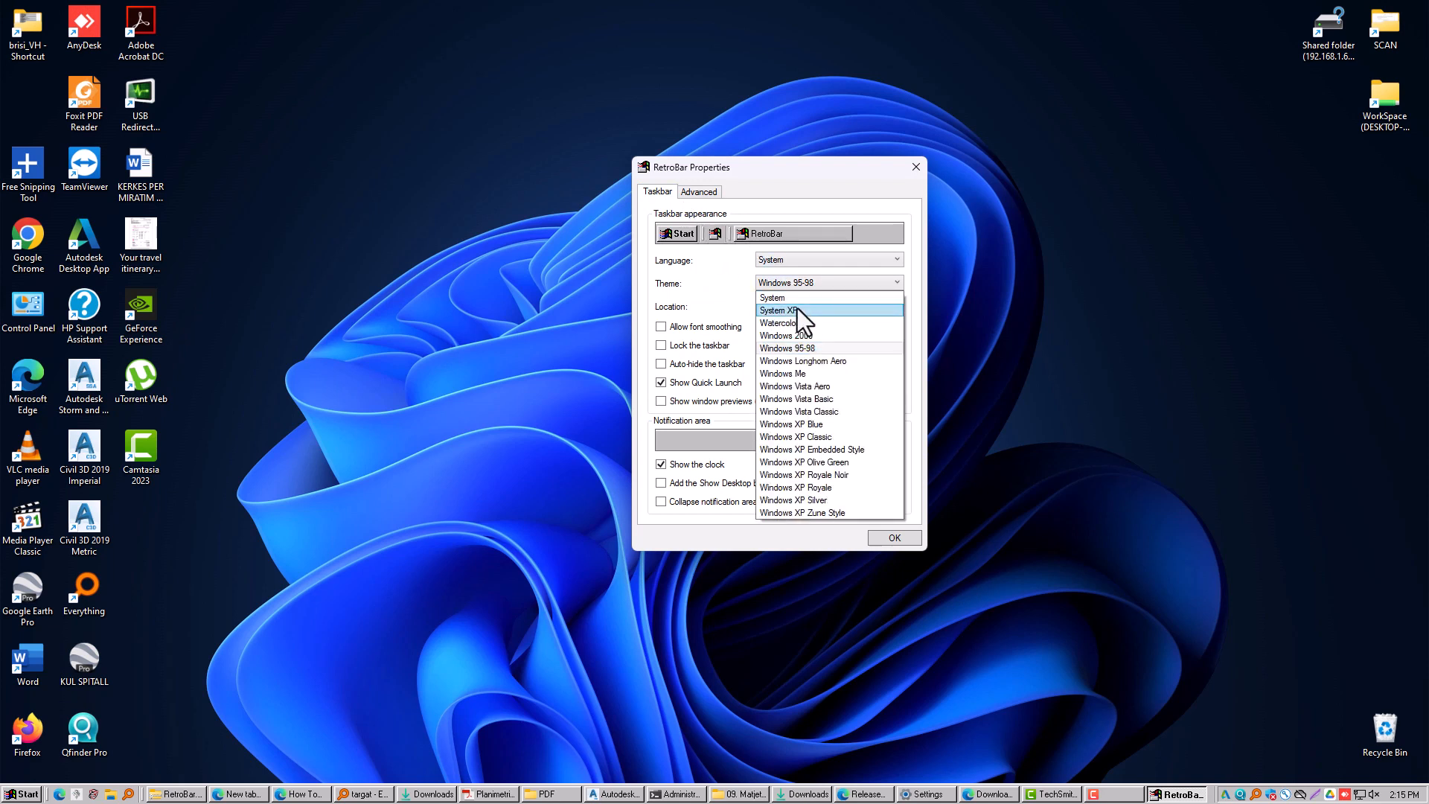
Preview System XP and Windows XP Blue themes, then apply Windows XP Silver.
{"action": "left_click", "coordinate": [777, 310]}
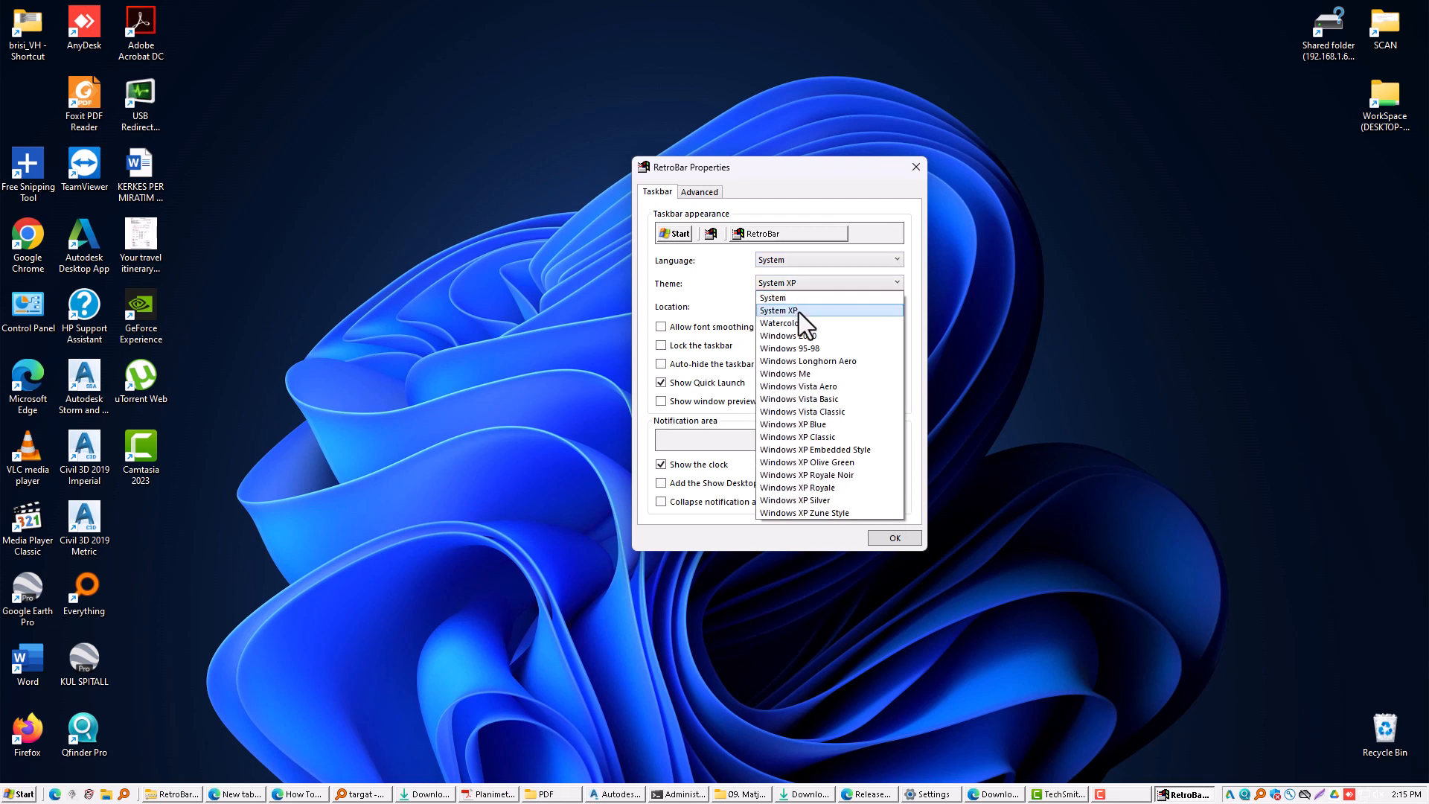
{"action": "left_click", "coordinate": [792, 424]}
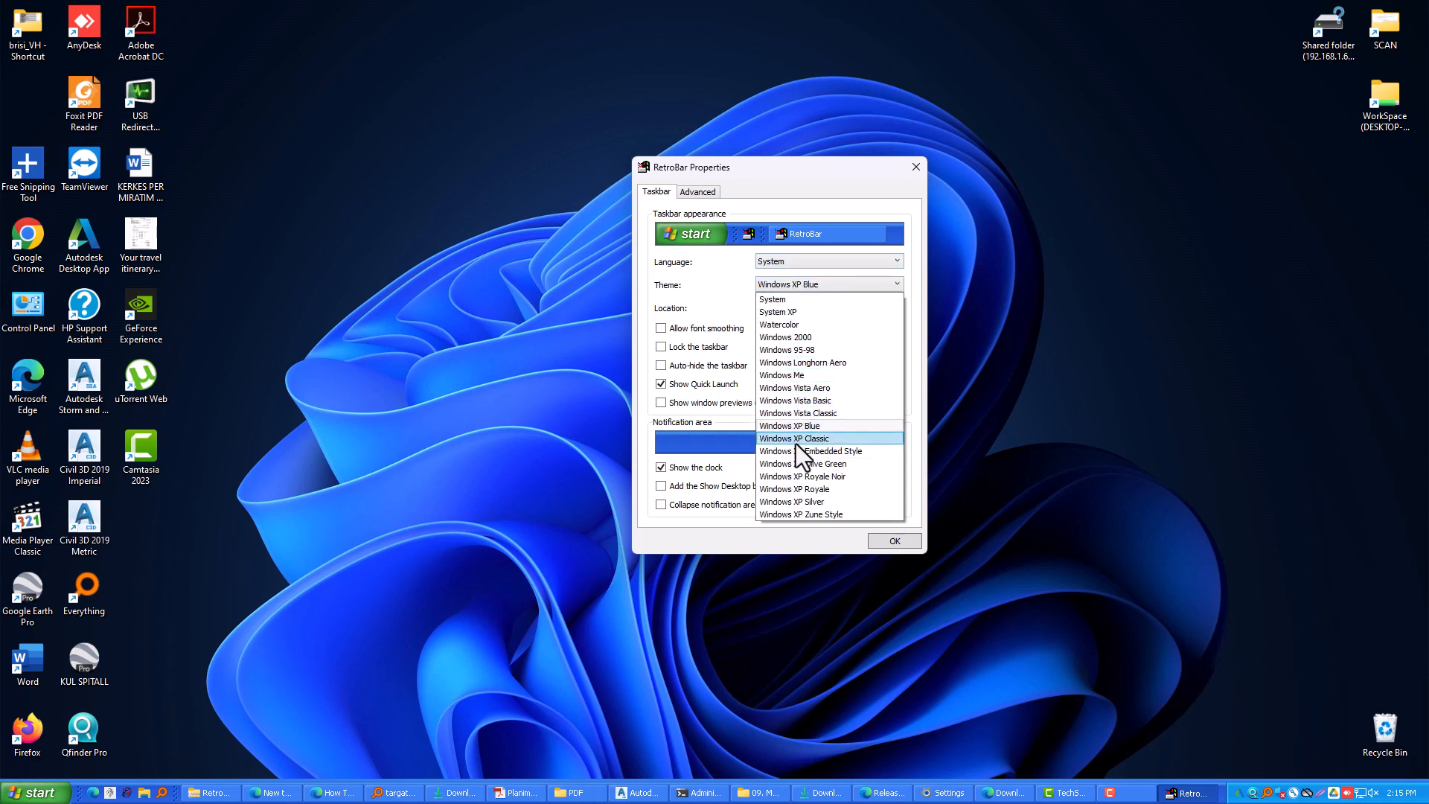
{"action": "left_click", "coordinate": [794, 439]}
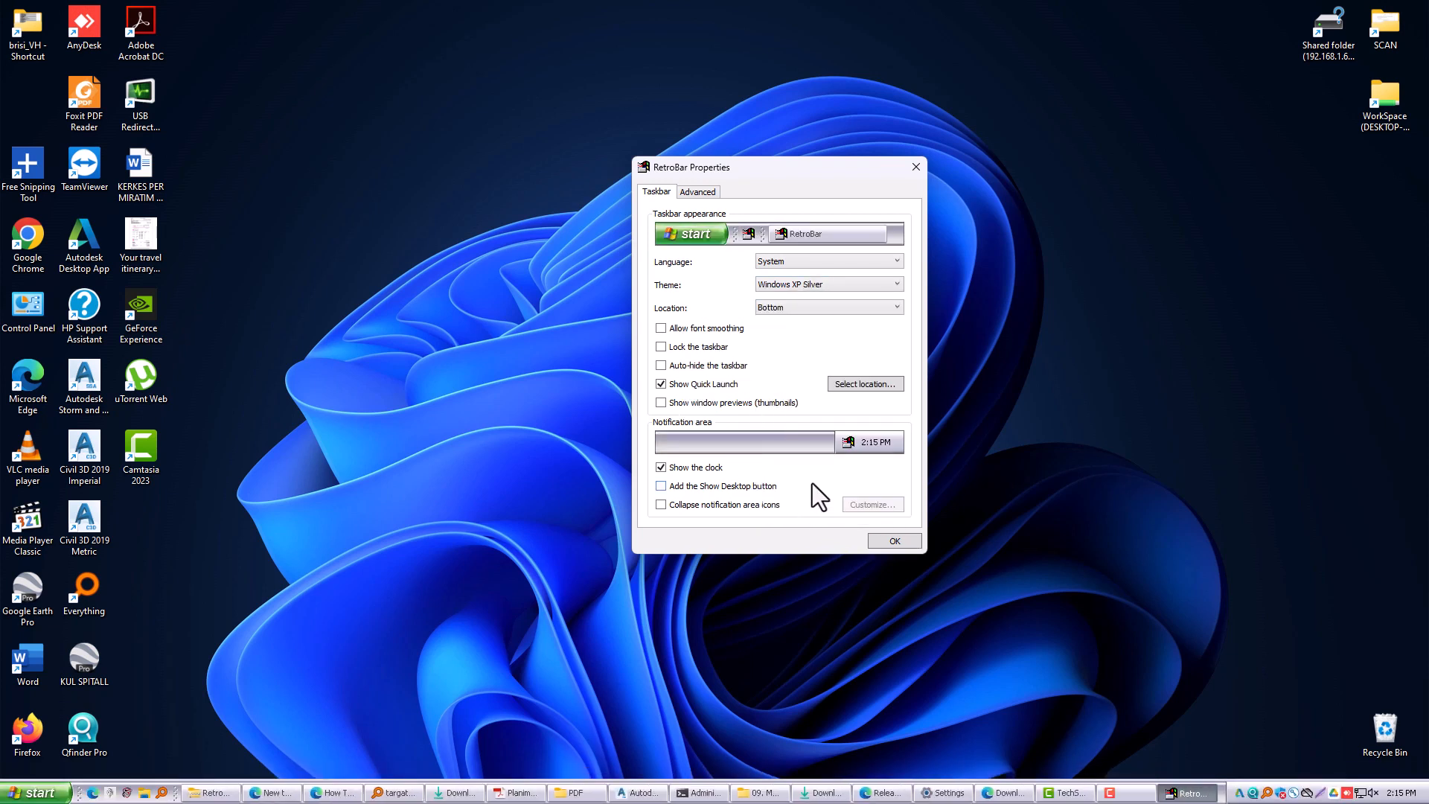
{"action": "mouse_move", "coordinate": [834, 506]}
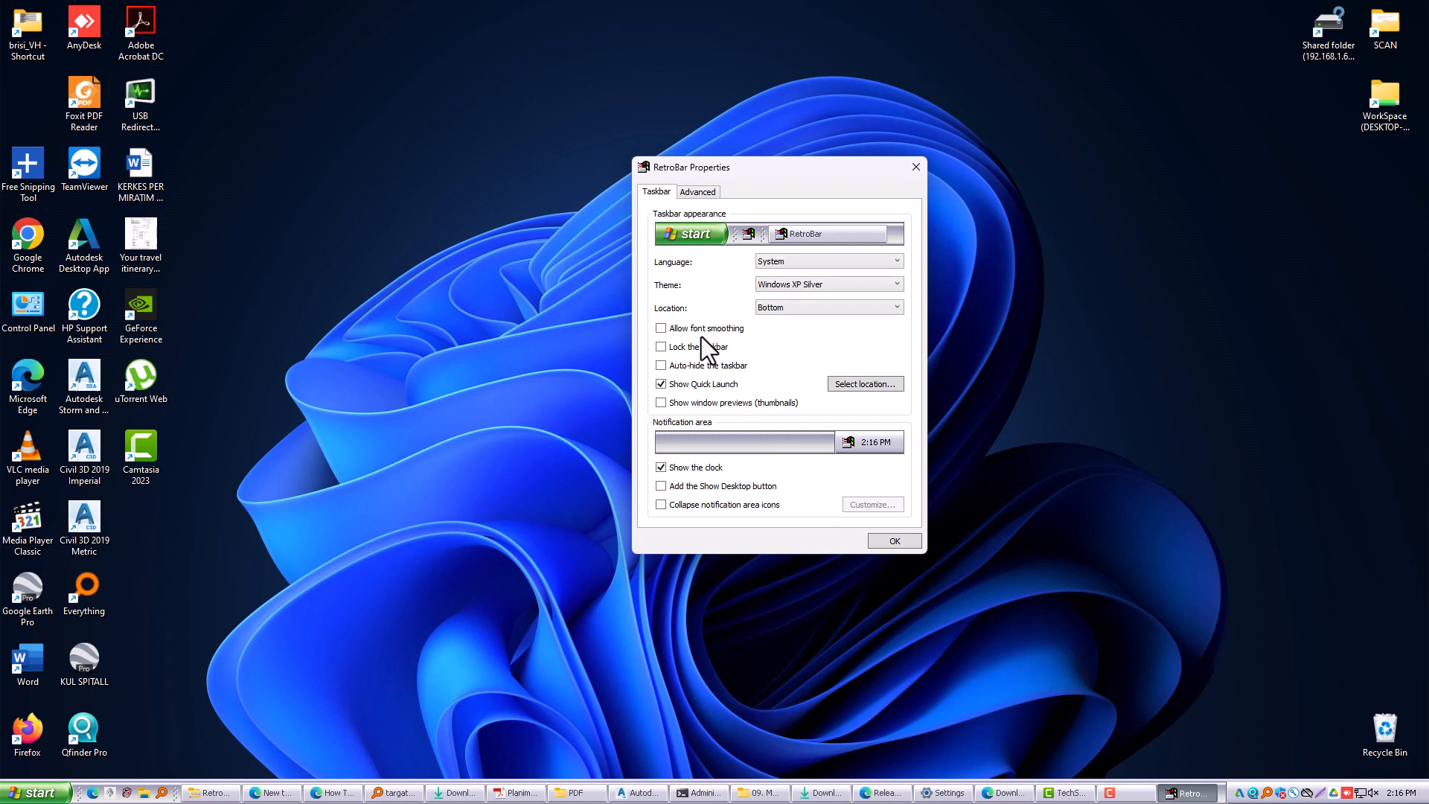
Enable the Show Desktop button and collapsed notification icons, leaving font smoothing off.
{"action": "left_click", "coordinate": [661, 329]}
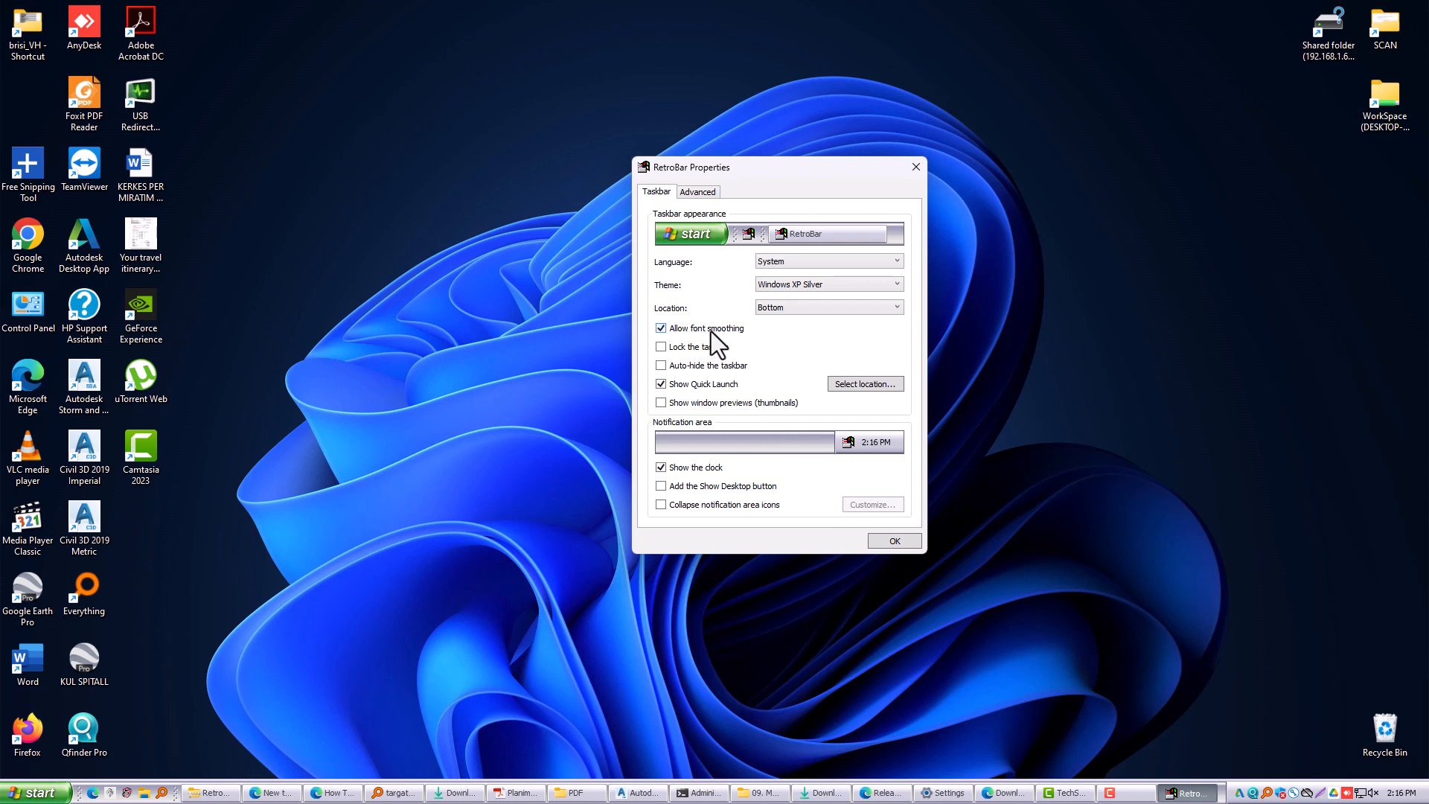
{"action": "left_click", "coordinate": [661, 328]}
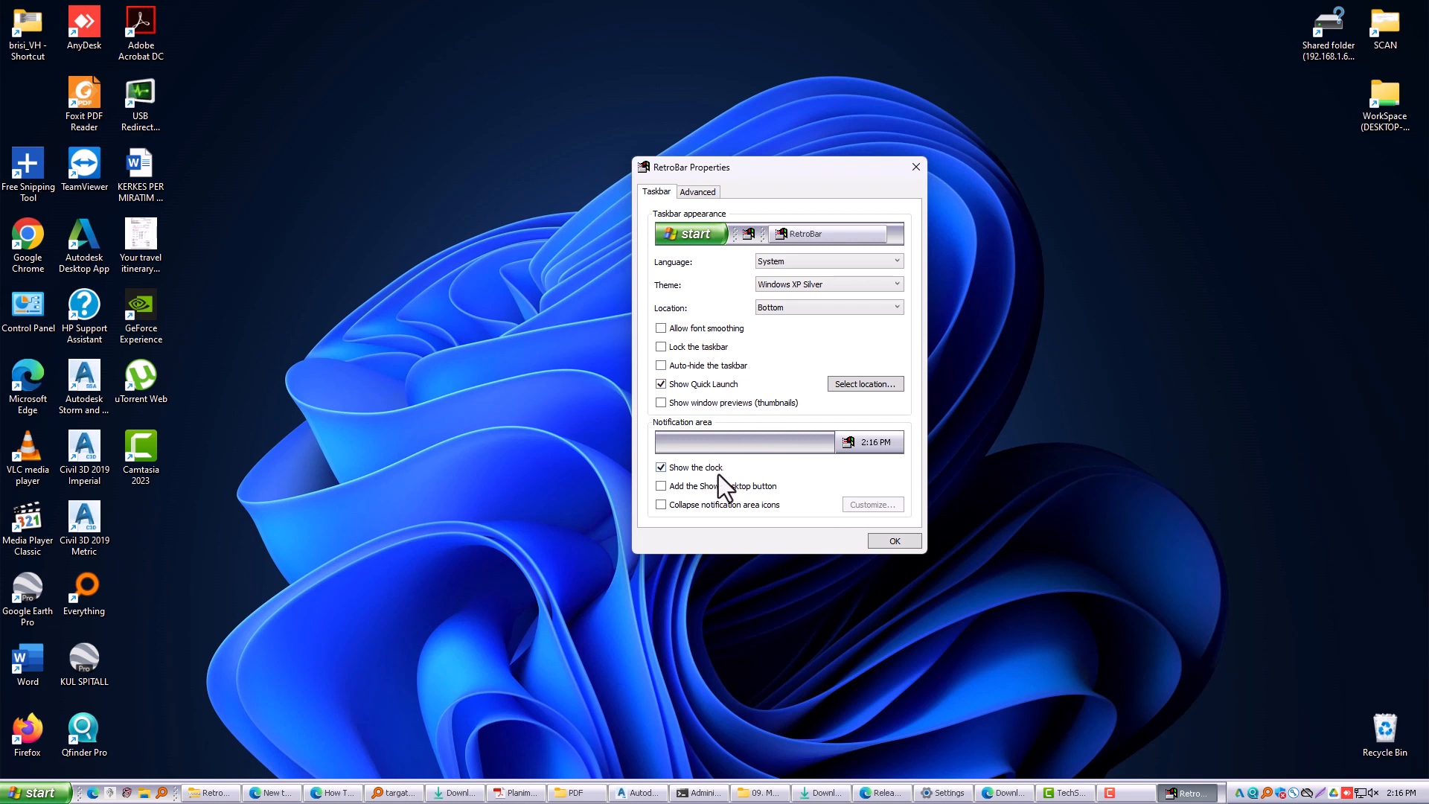
{"action": "left_click", "coordinate": [661, 487]}
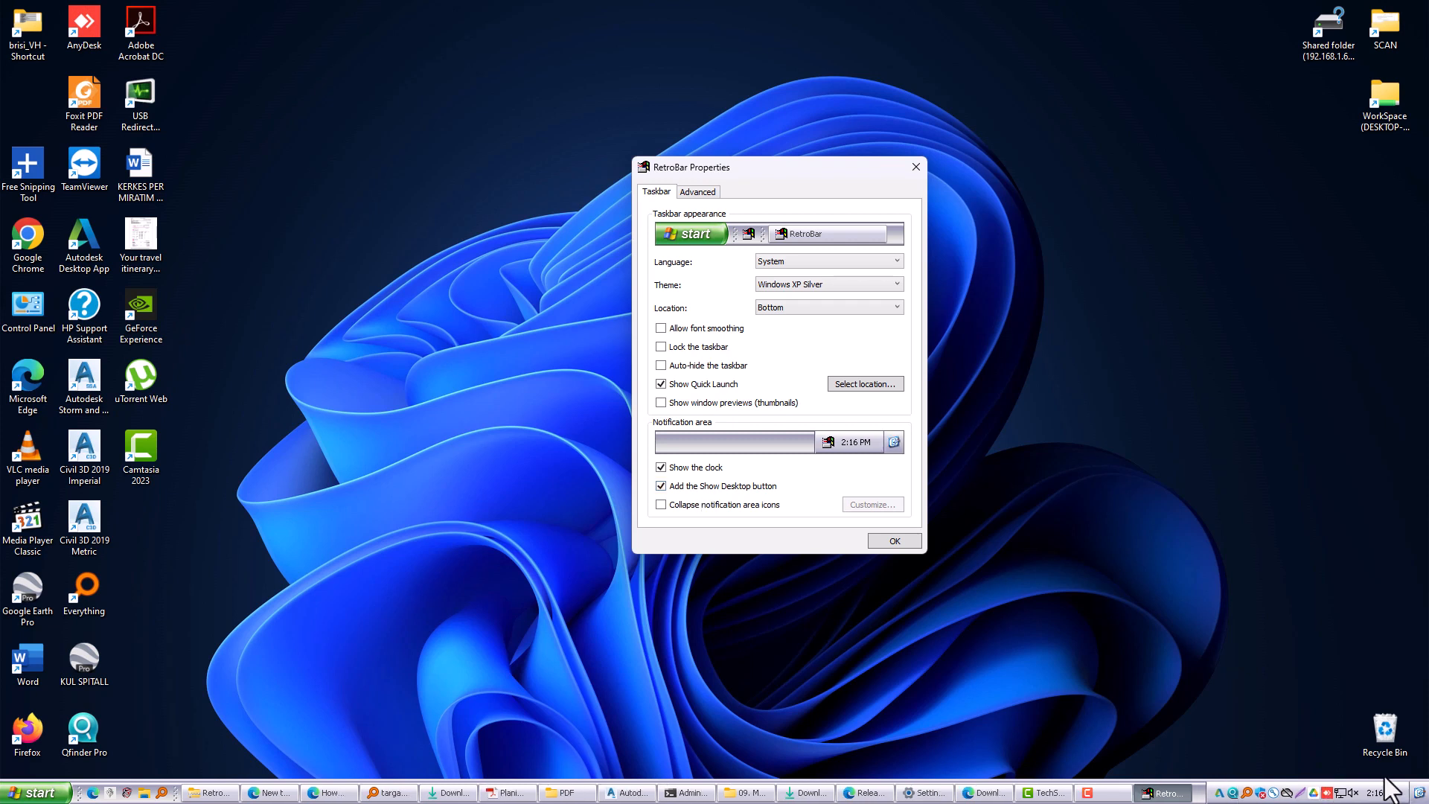
{"action": "mouse_move", "coordinate": [759, 552]}
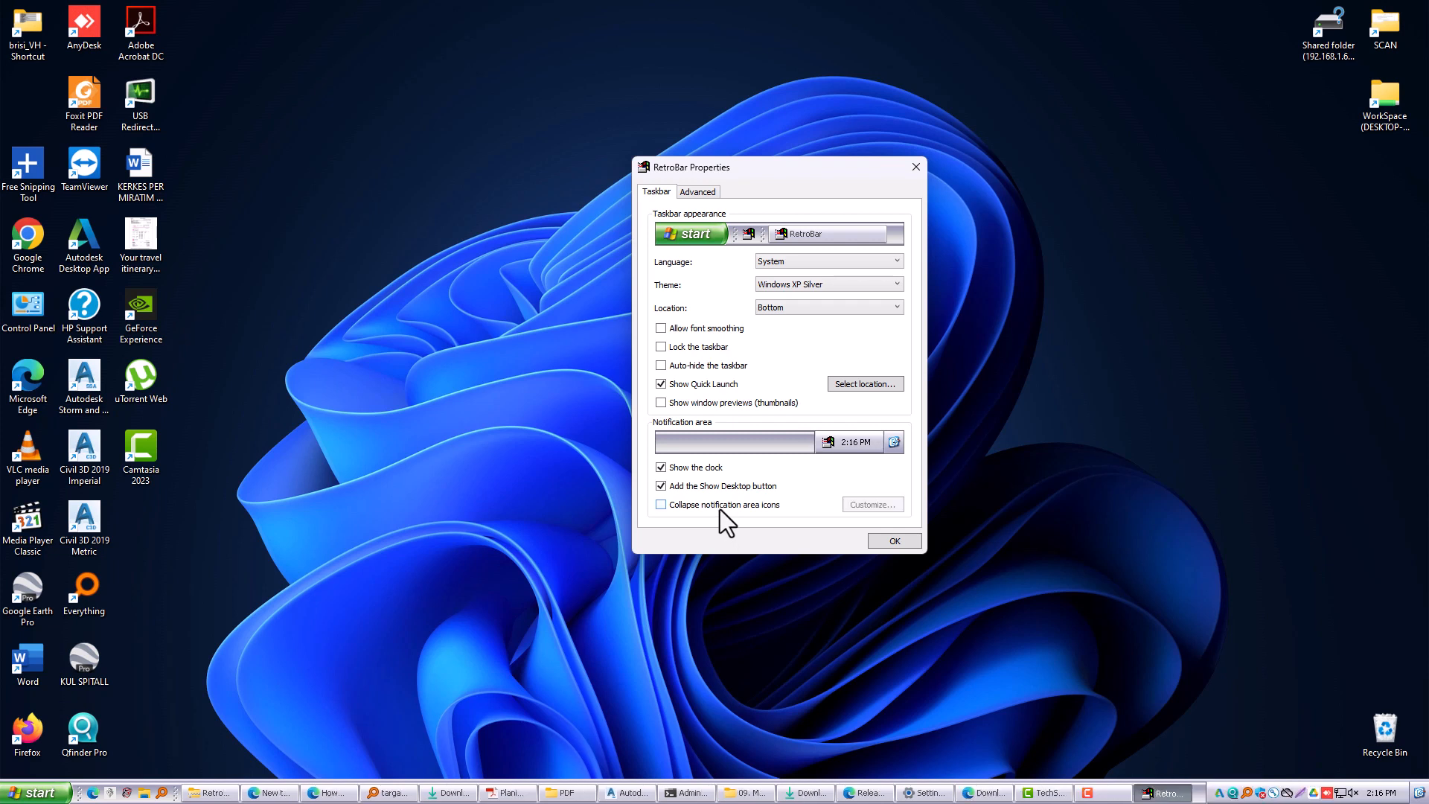
{"action": "left_click", "coordinate": [661, 504]}
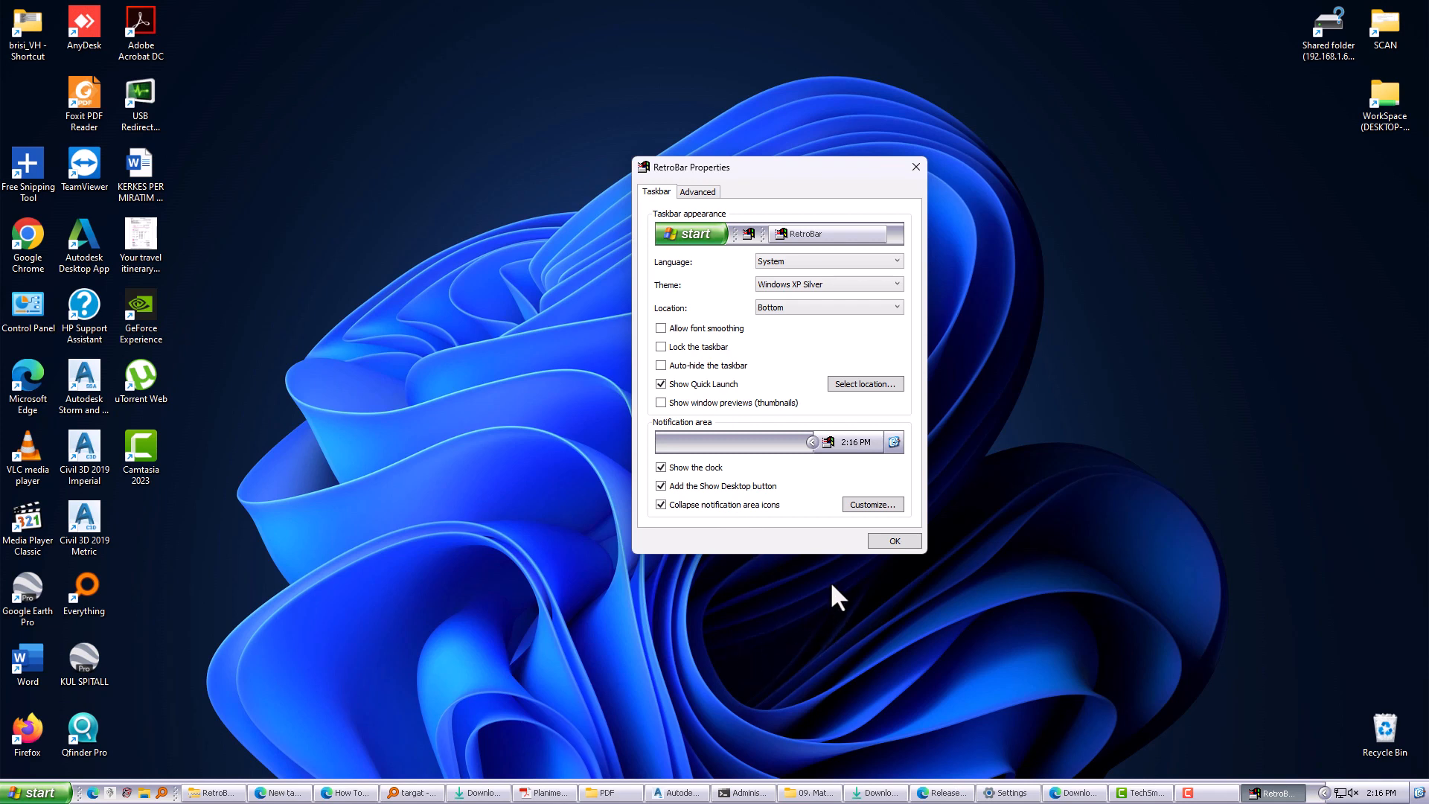
{"action": "mouse_move", "coordinate": [824, 434]}
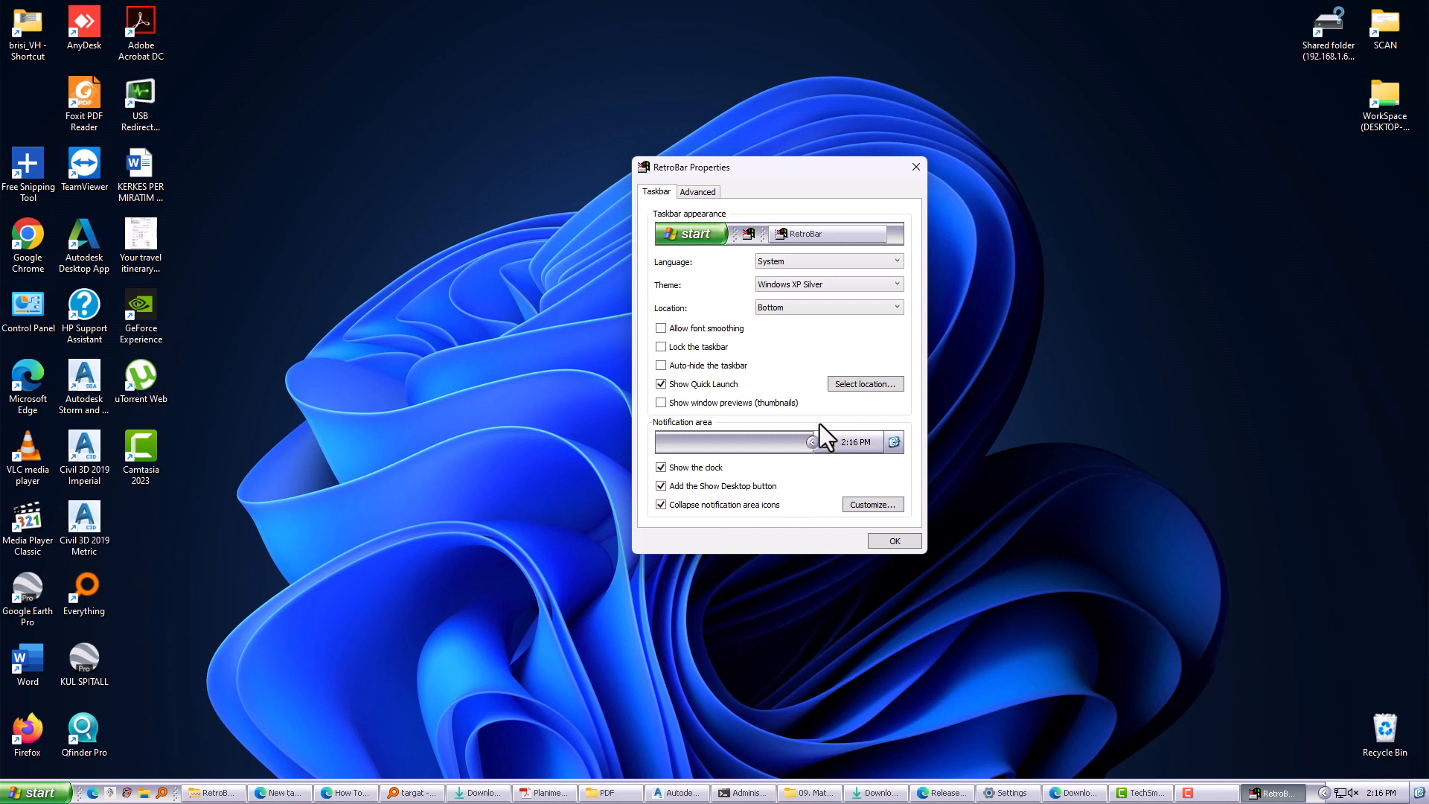
{"action": "left_click", "coordinate": [698, 191]}
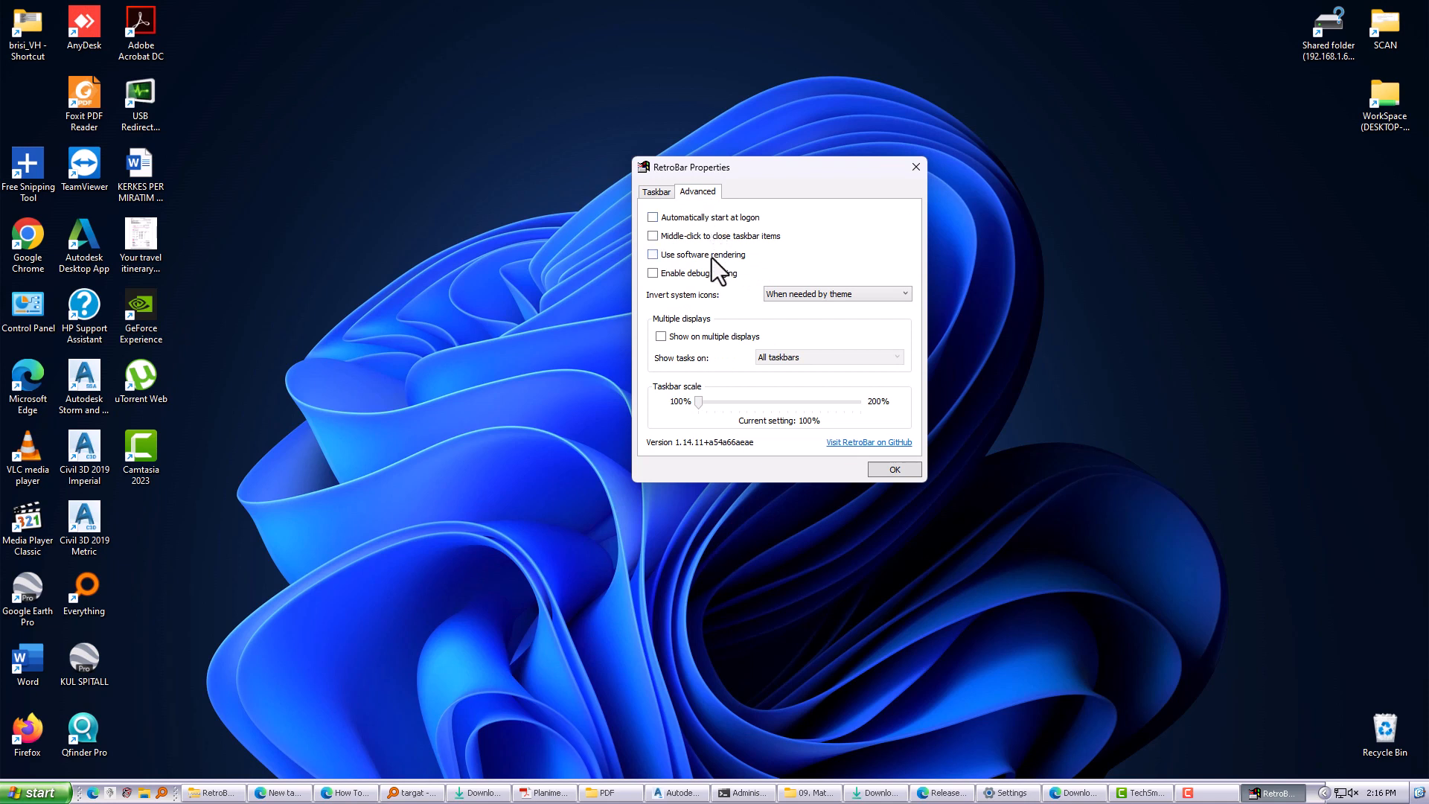
Enable start at logon, then drag taskbar scale to 150% and back to 100%.
{"action": "left_click", "coordinate": [653, 217]}
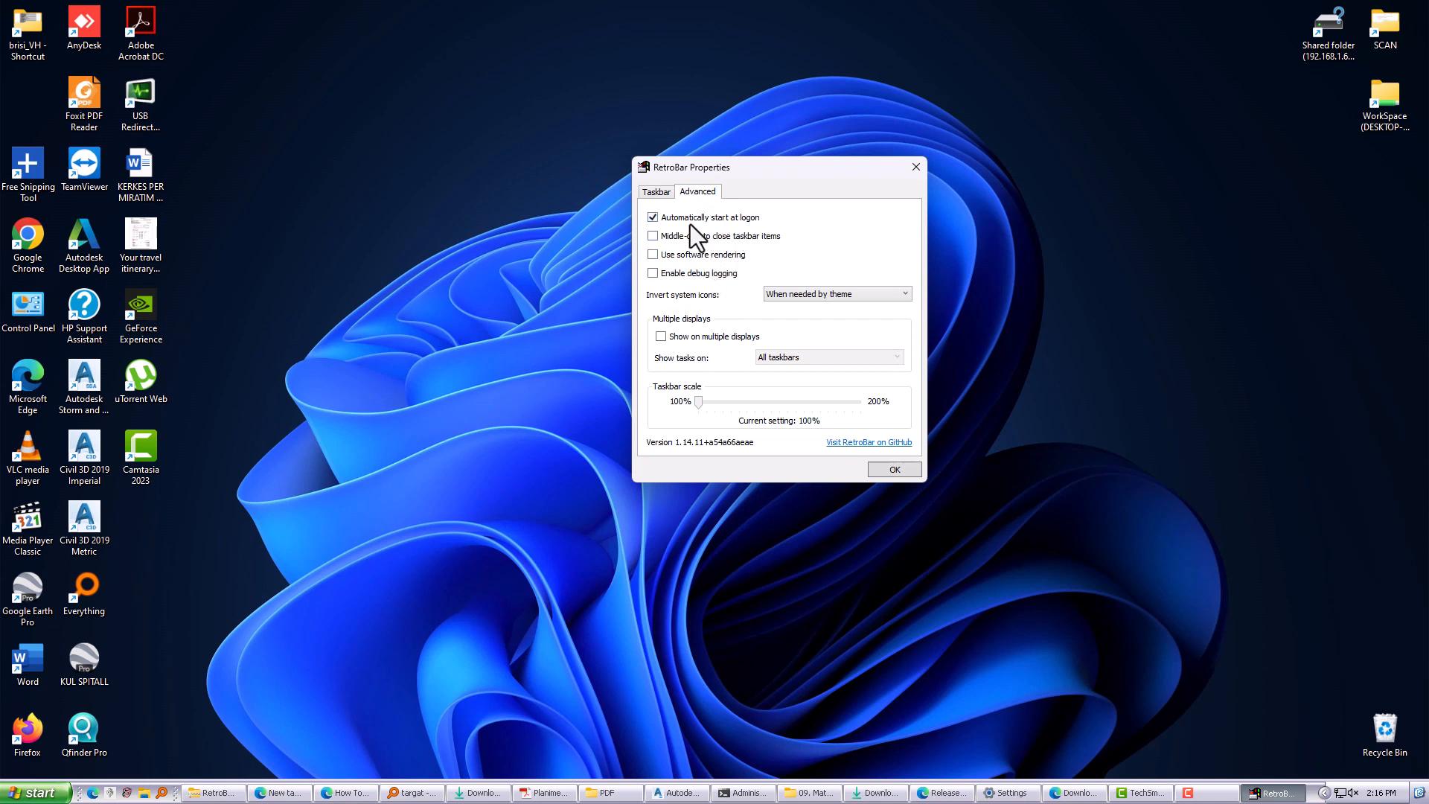
{"action": "mouse_move", "coordinate": [761, 310]}
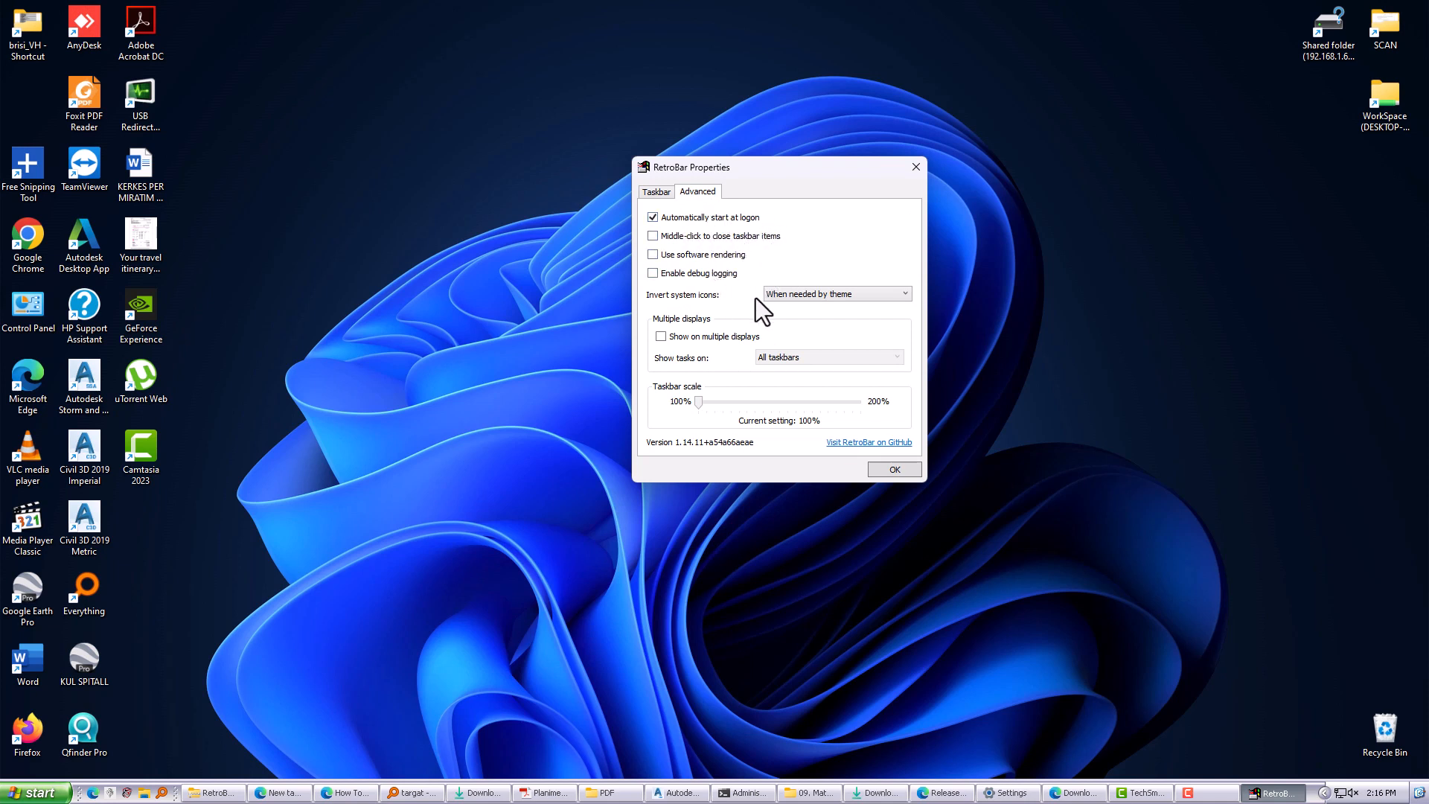
{"action": "left_click_drag", "start_coordinate": [698, 402], "coordinate": [747, 402]}
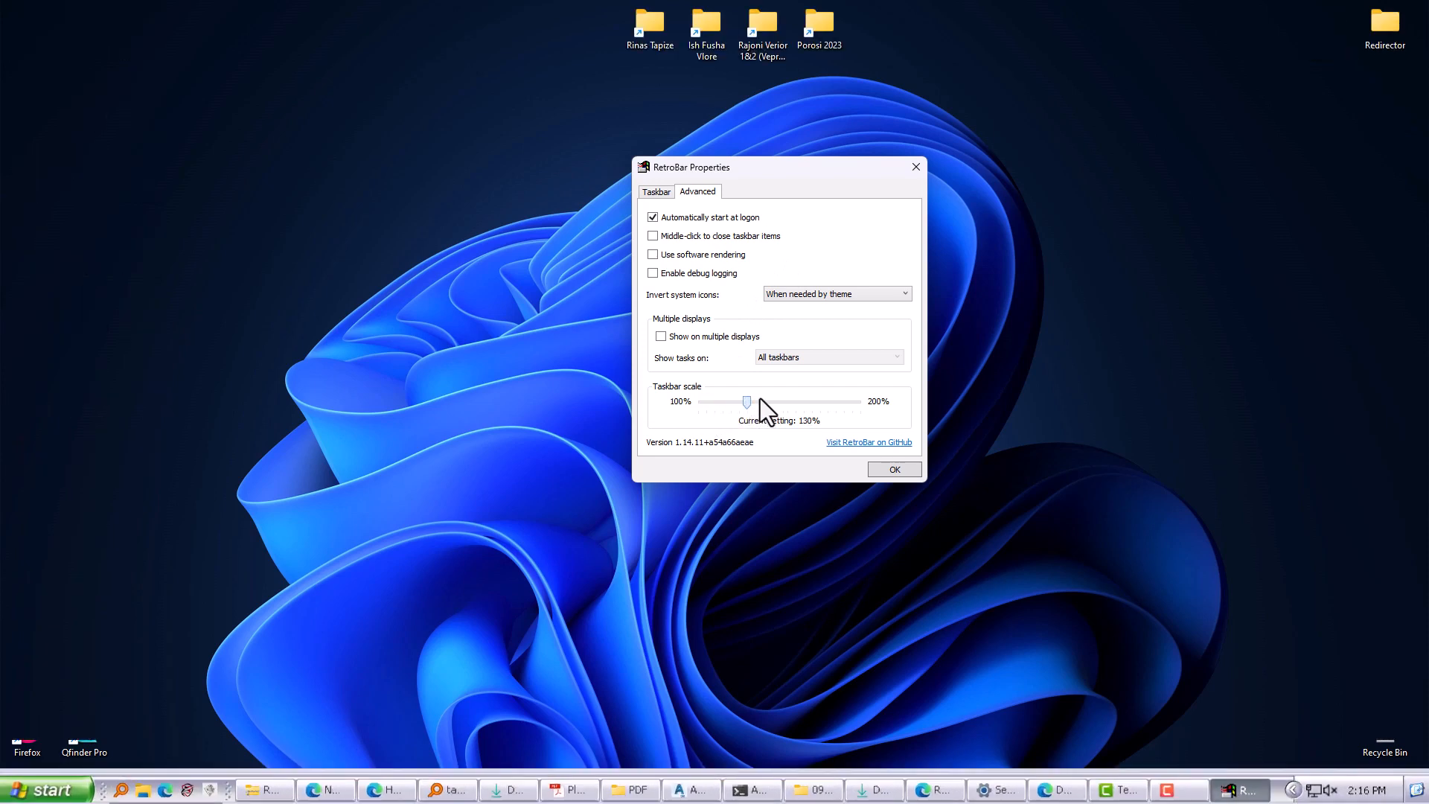
{"action": "left_click_drag", "start_coordinate": [748, 402], "coordinate": [779, 402]}
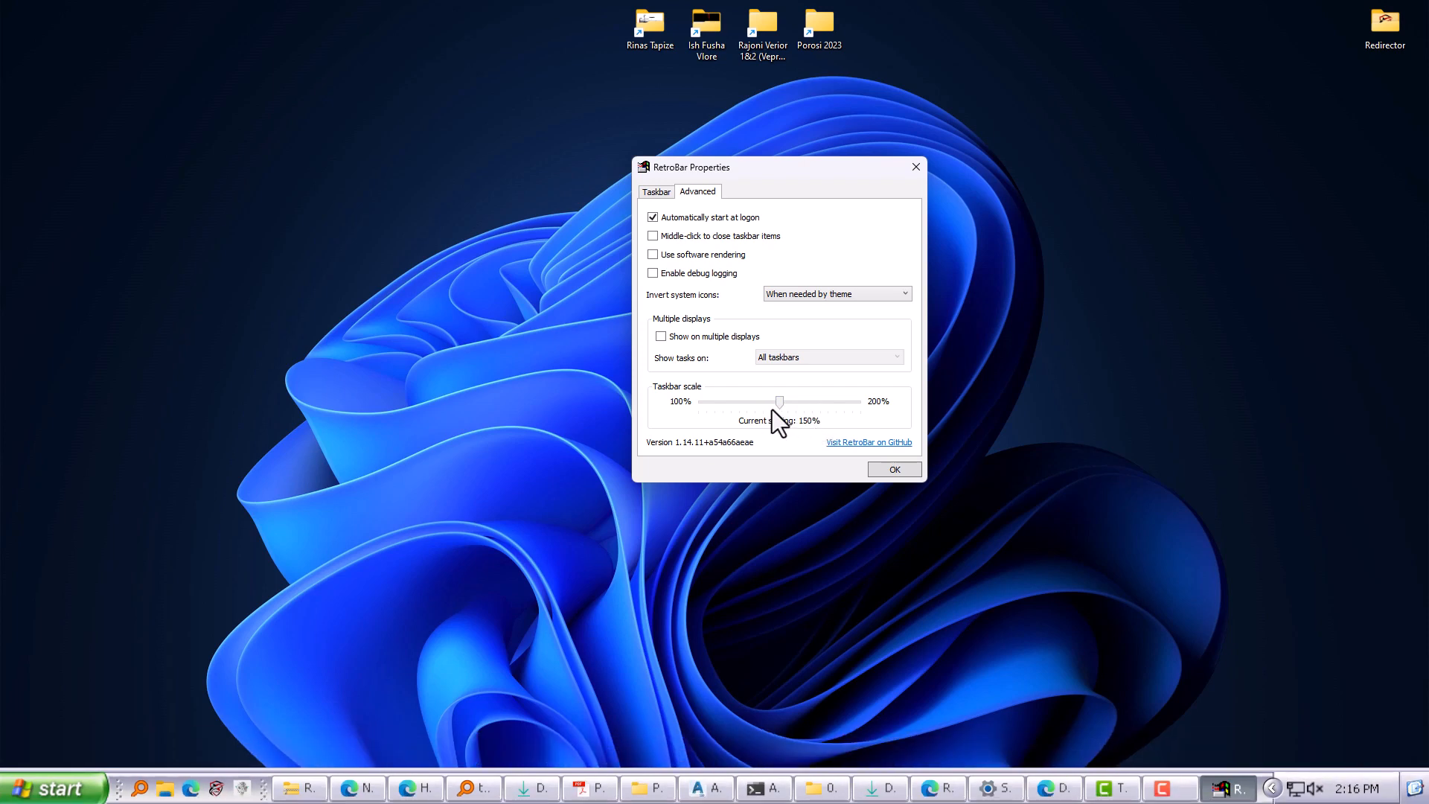
{"action": "left_click_drag", "start_coordinate": [779, 401], "coordinate": [697, 401]}
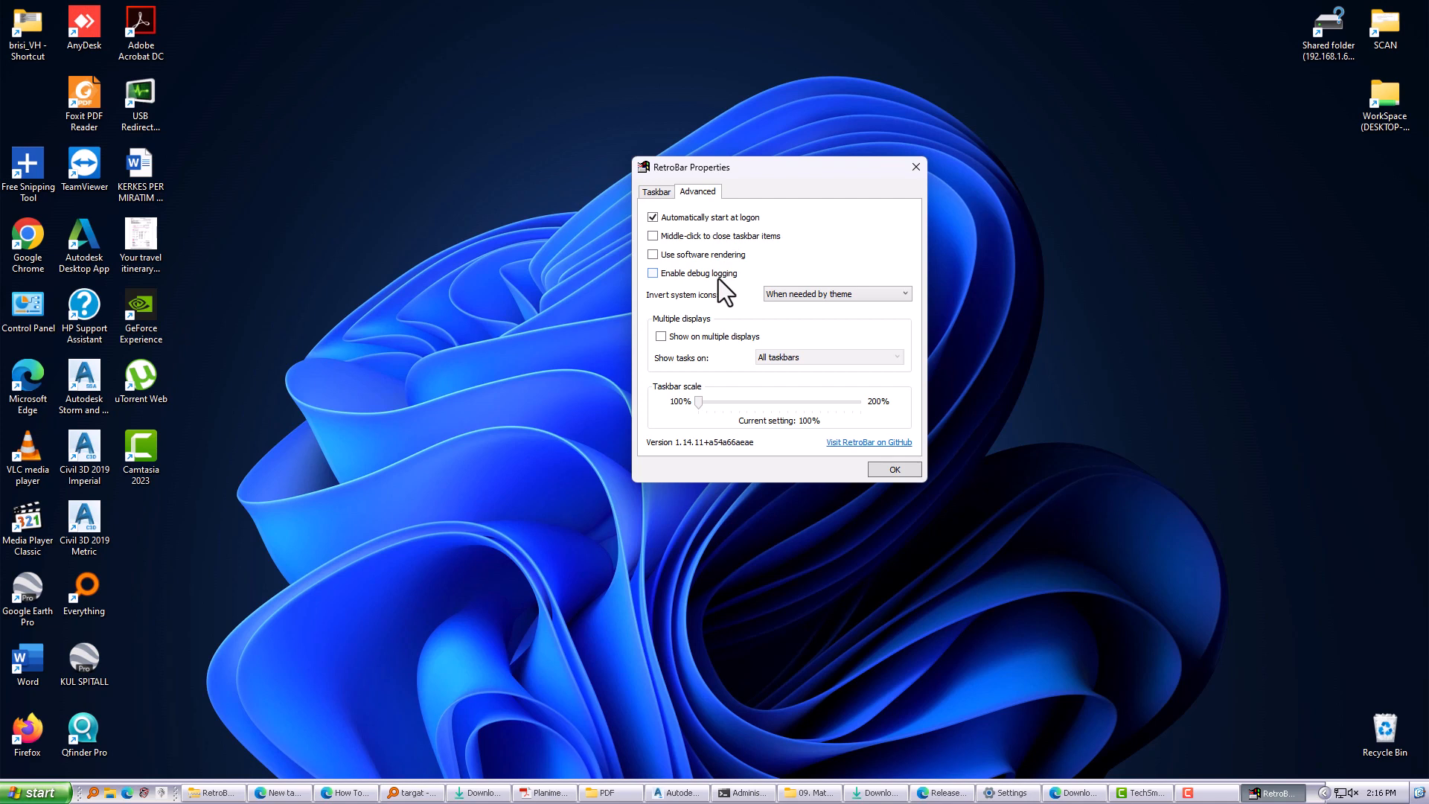
{"action": "mouse_move", "coordinate": [869, 442]}
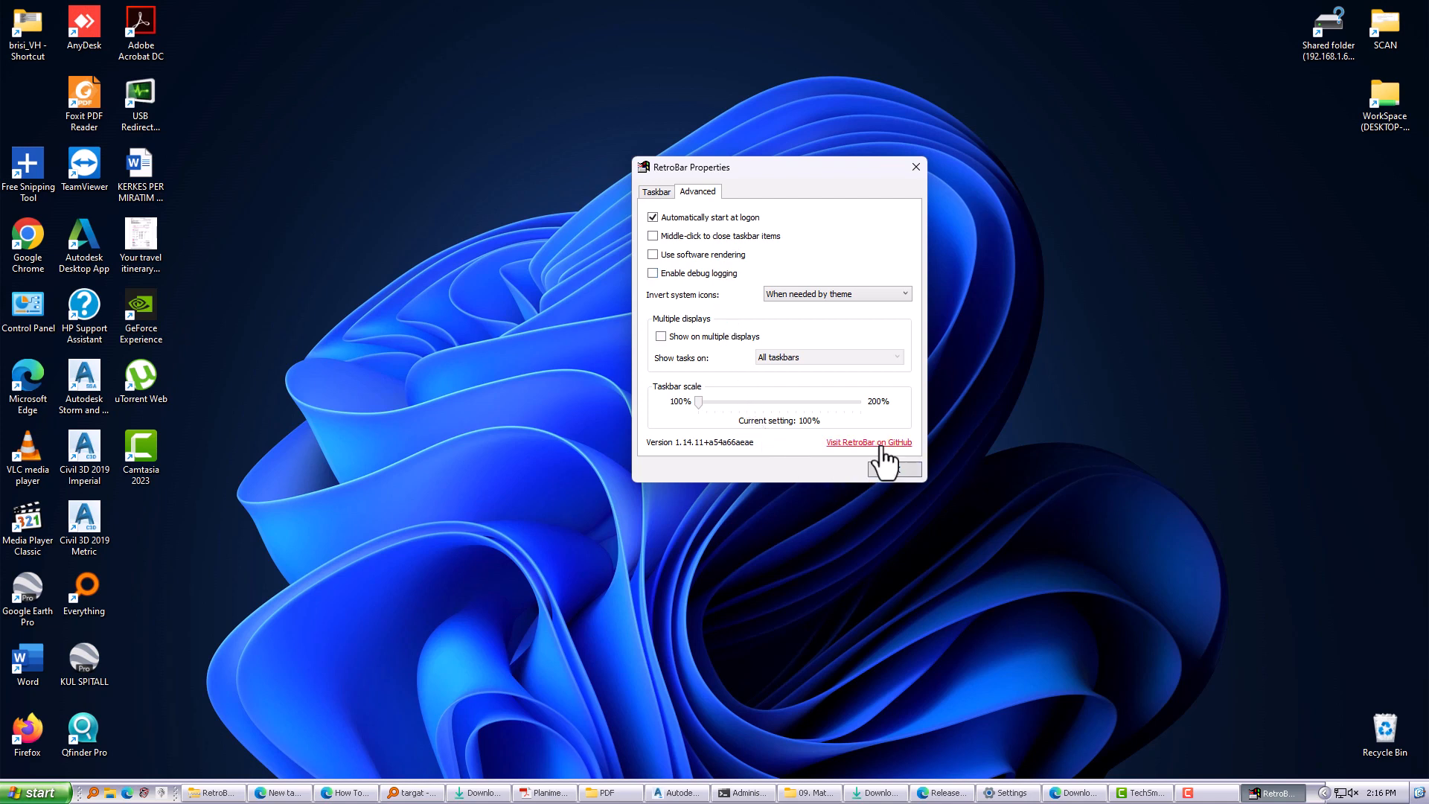
Close RetroBar Properties with OK and open Start from the XP-style start button.
{"action": "left_click", "coordinate": [655, 191]}
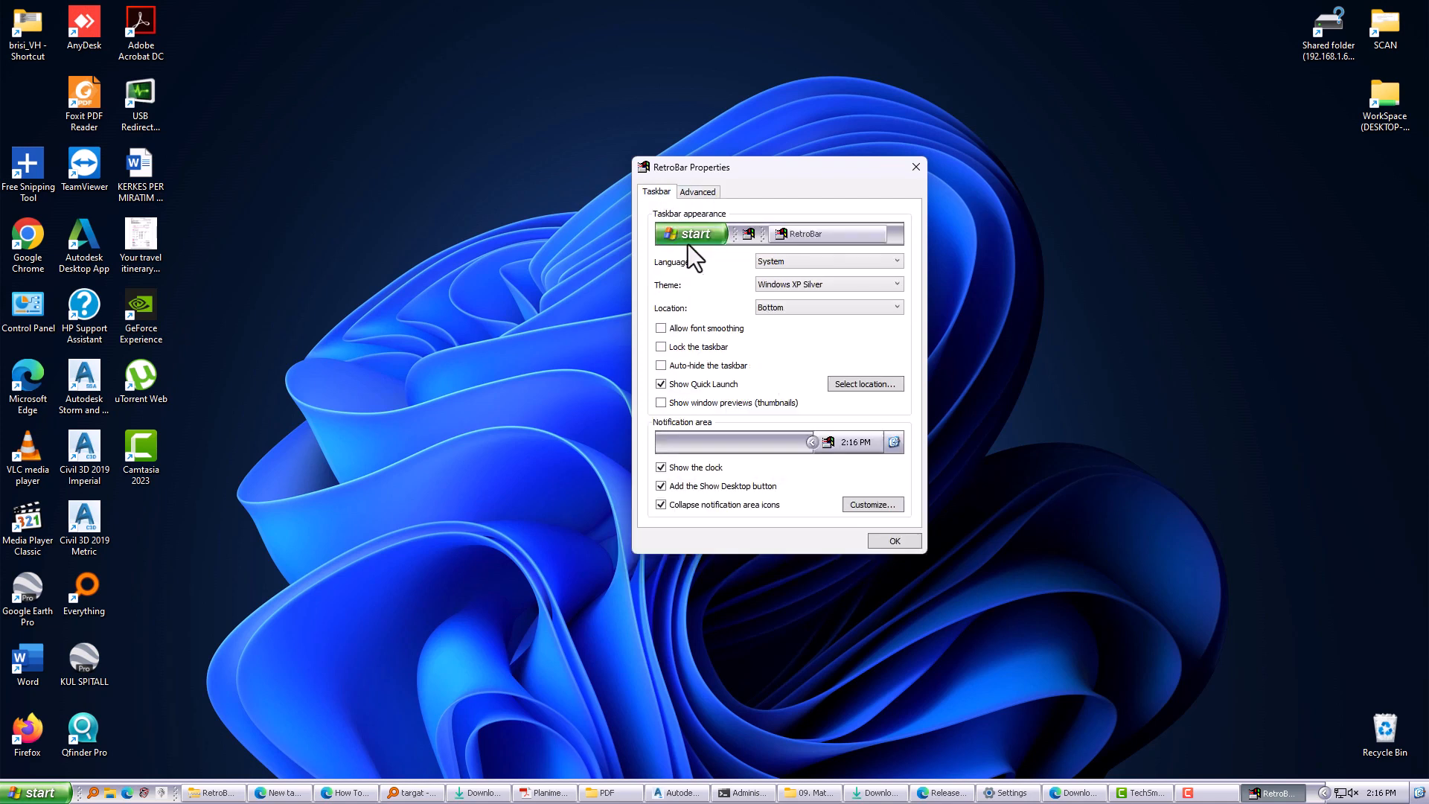
{"action": "mouse_move", "coordinate": [894, 541]}
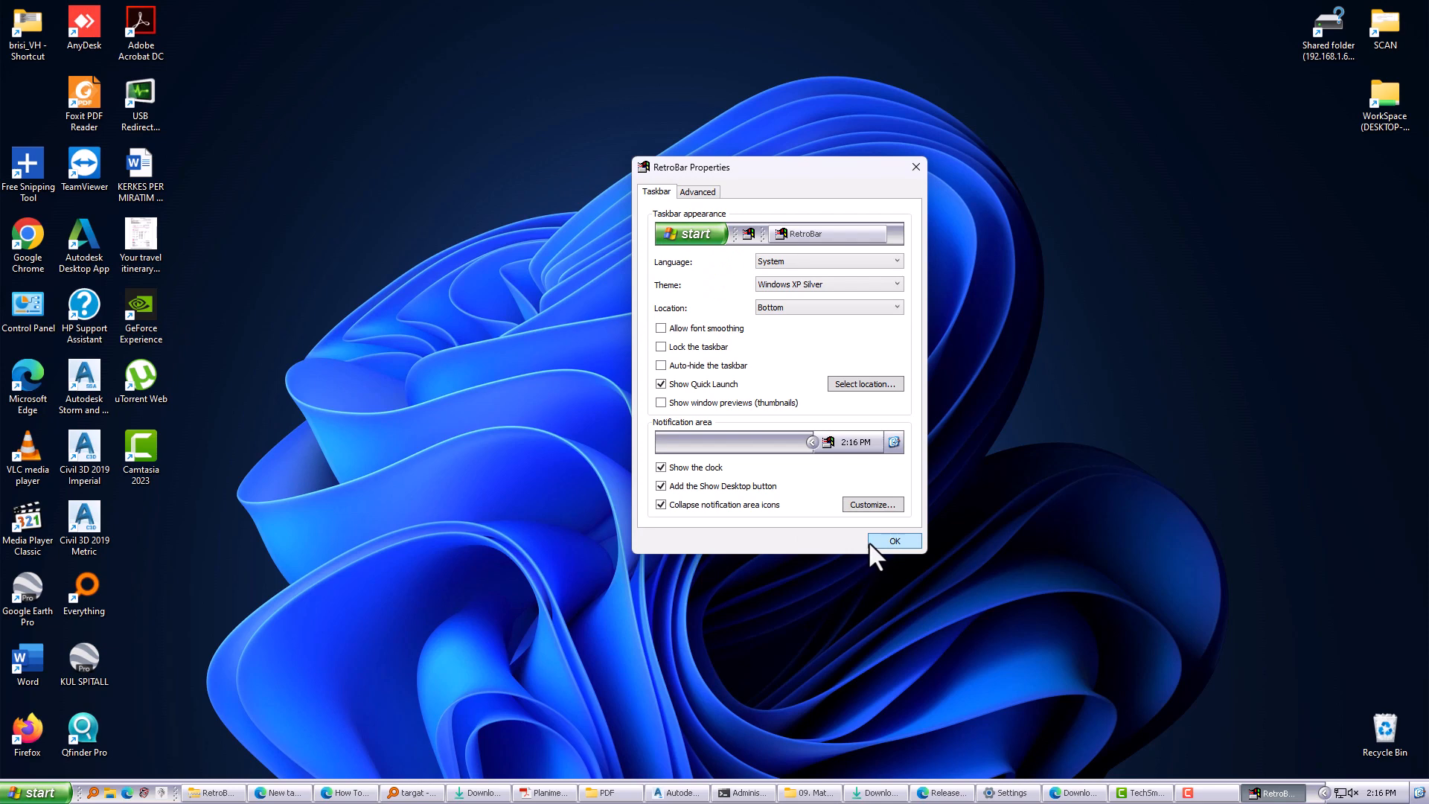
{"action": "left_click", "coordinate": [894, 541]}
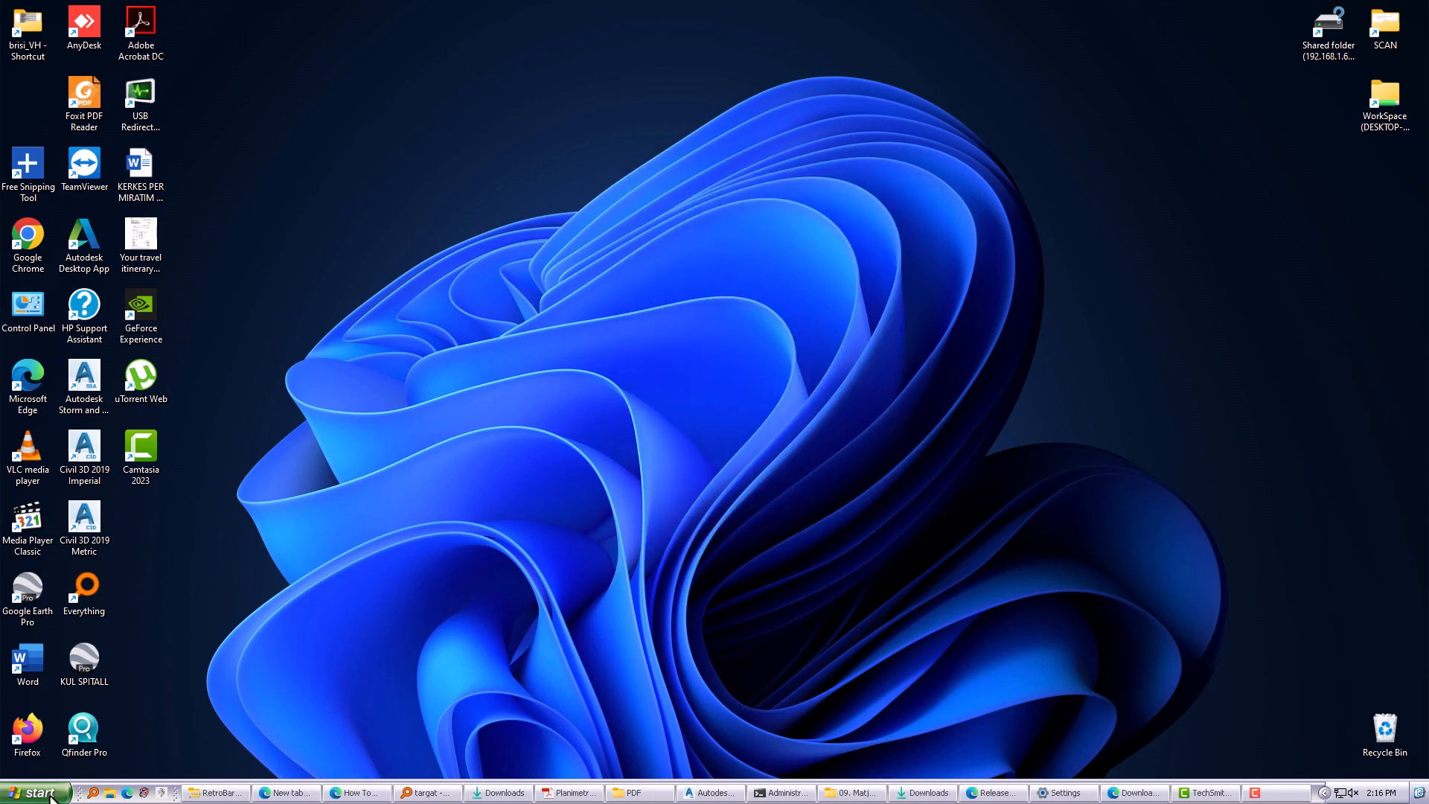
{"action": "left_click", "coordinate": [37, 792]}
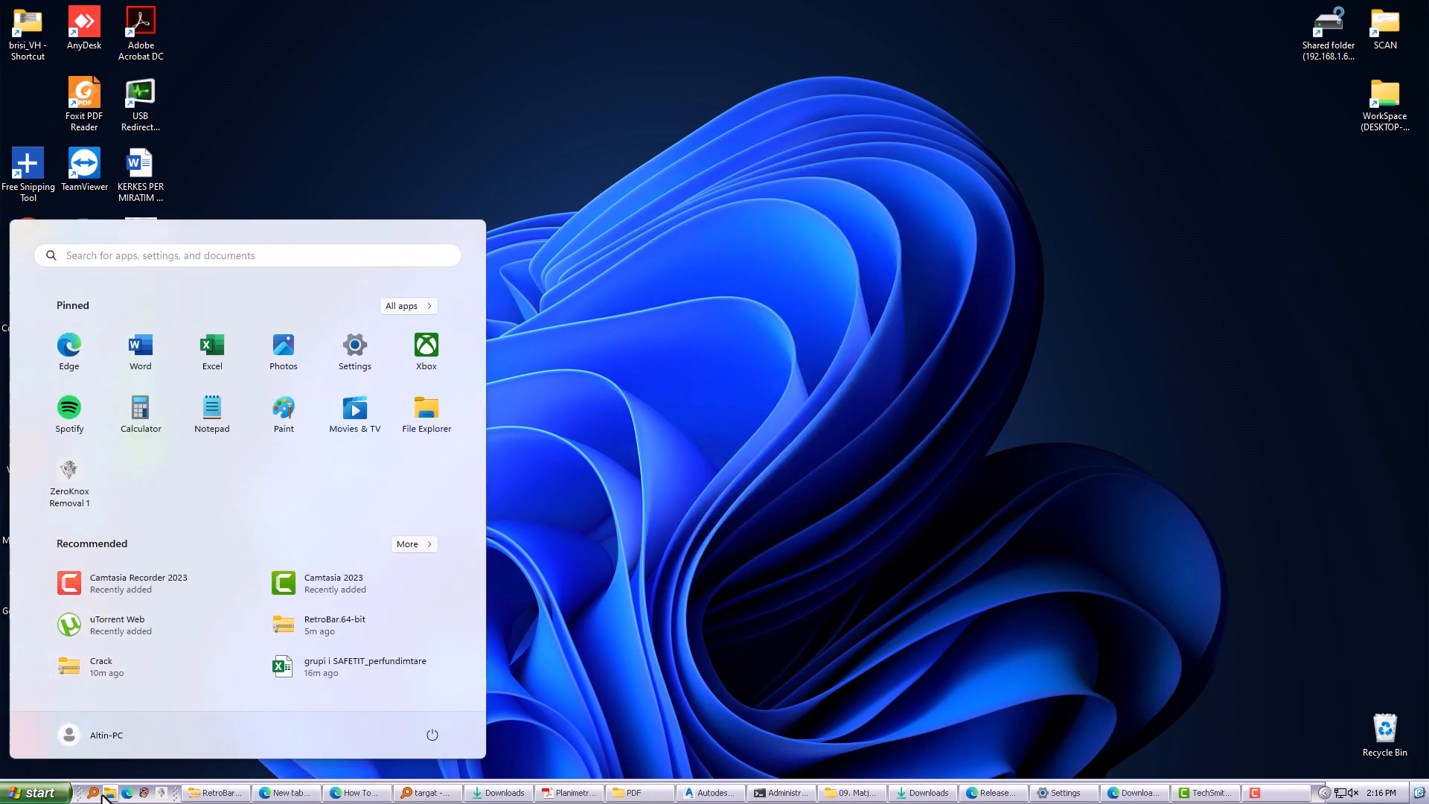